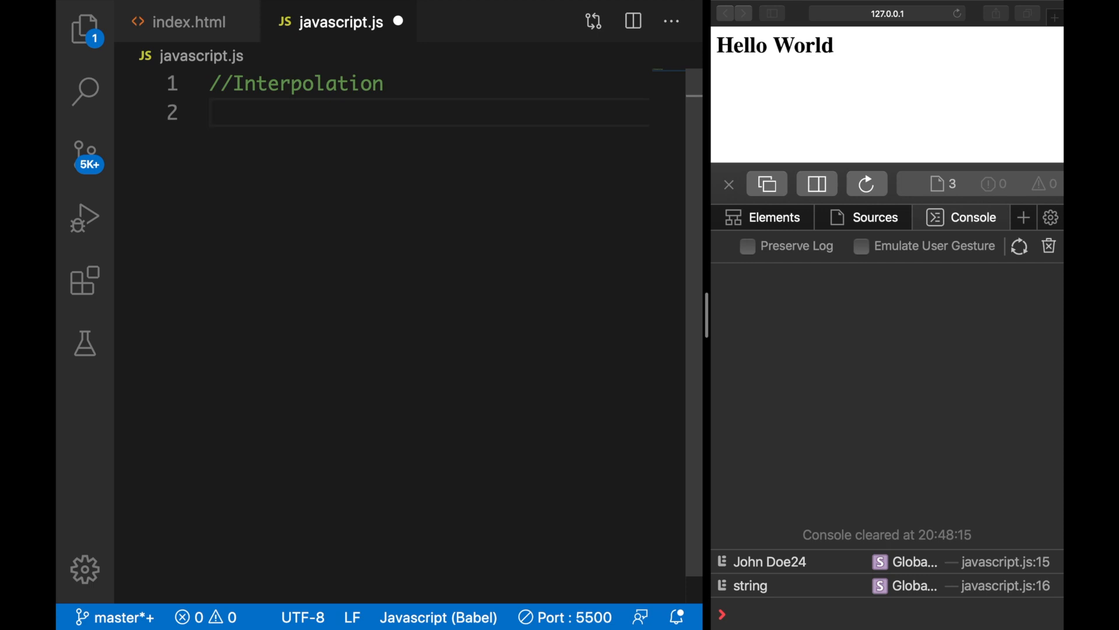
# Step: Declare const firstName = 'Dary', const lastName, and const age = 24 under the comment
pyautogui.click(210, 113)
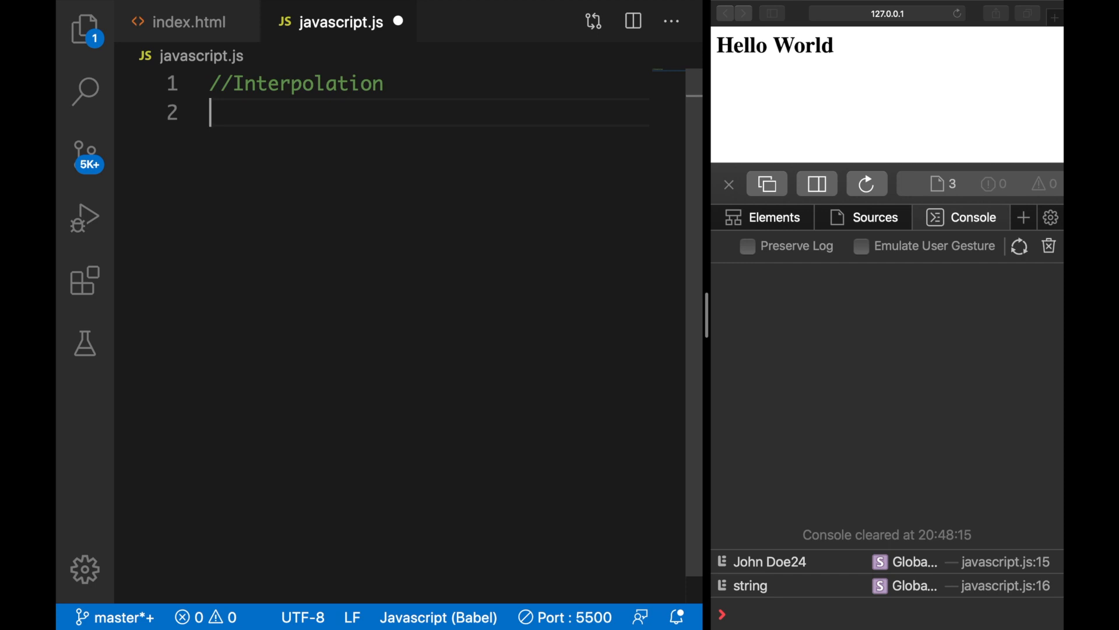
pyautogui.write('const f')
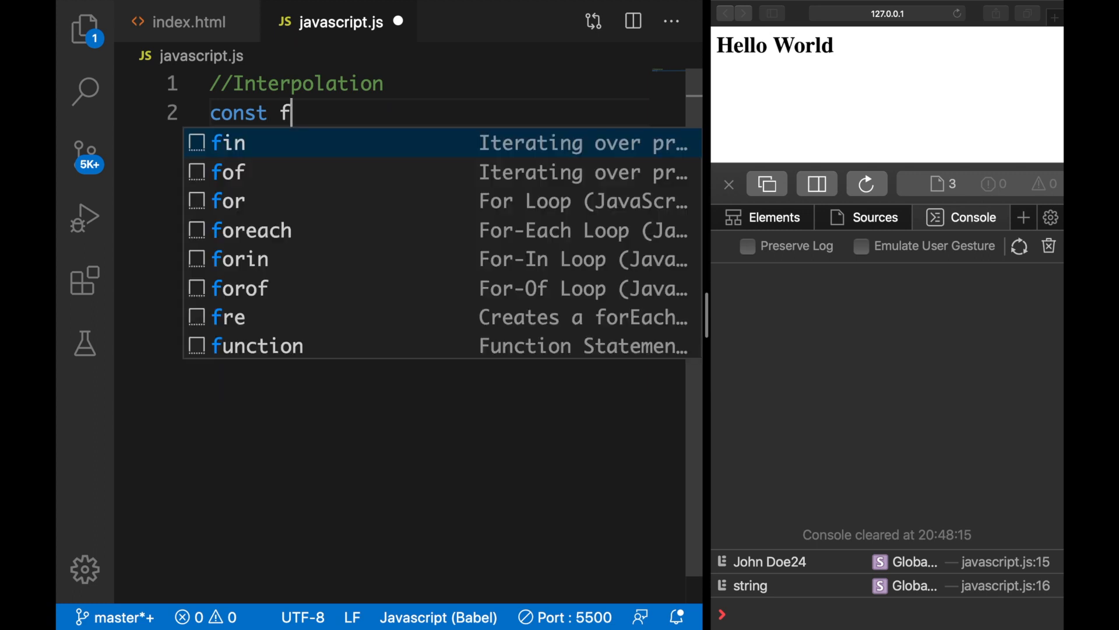
pyautogui.write("irstName = '")
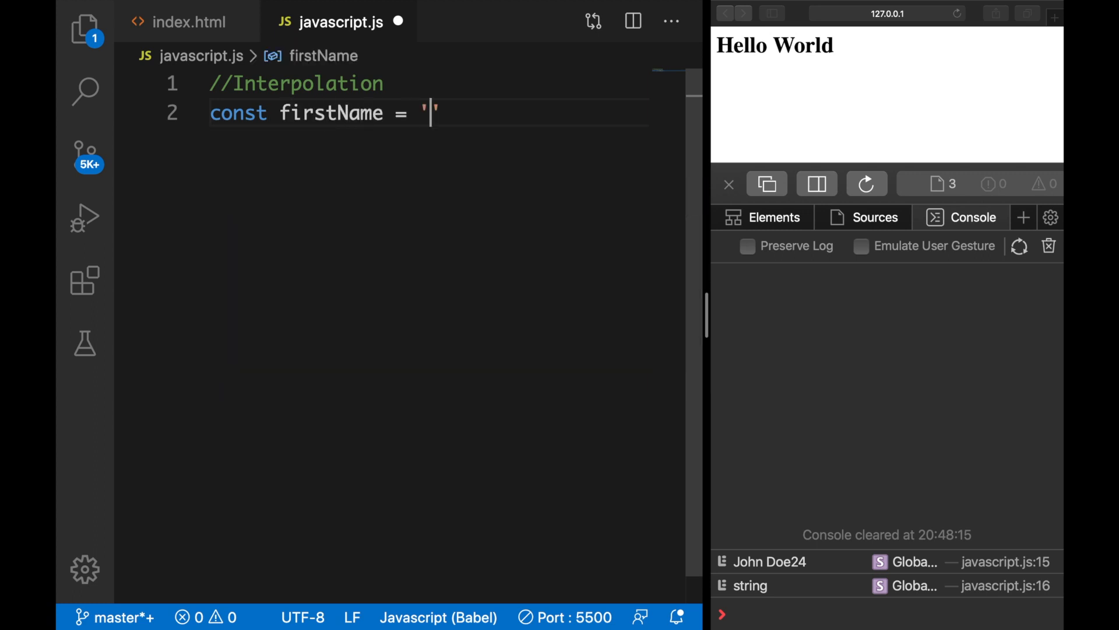
pyautogui.write("Dary';")
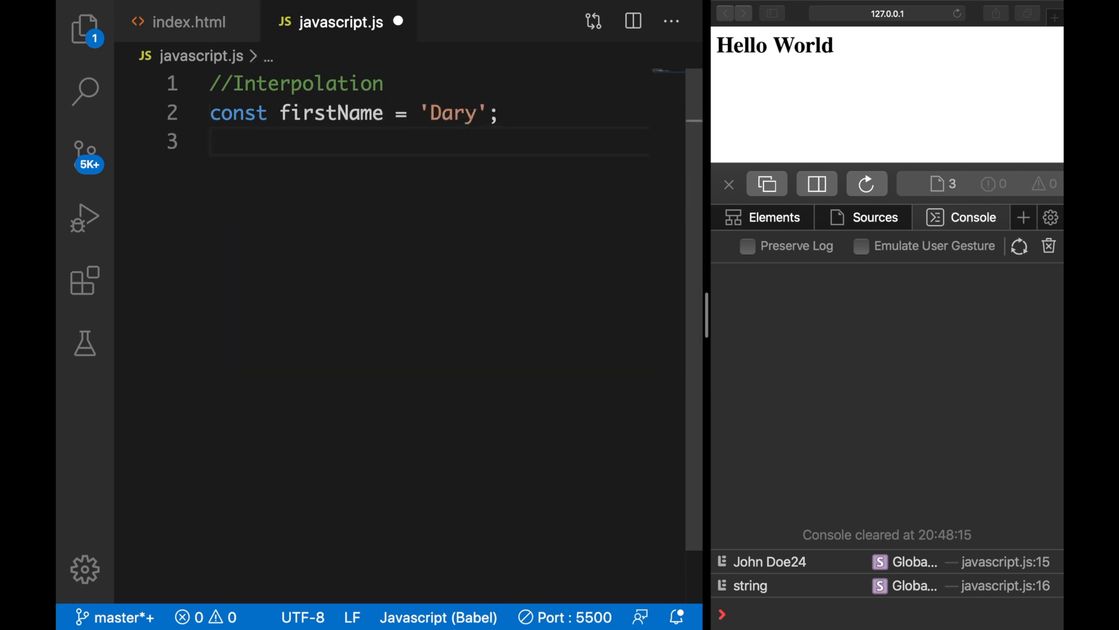
pyautogui.write("const lastName = 'Nazar';")
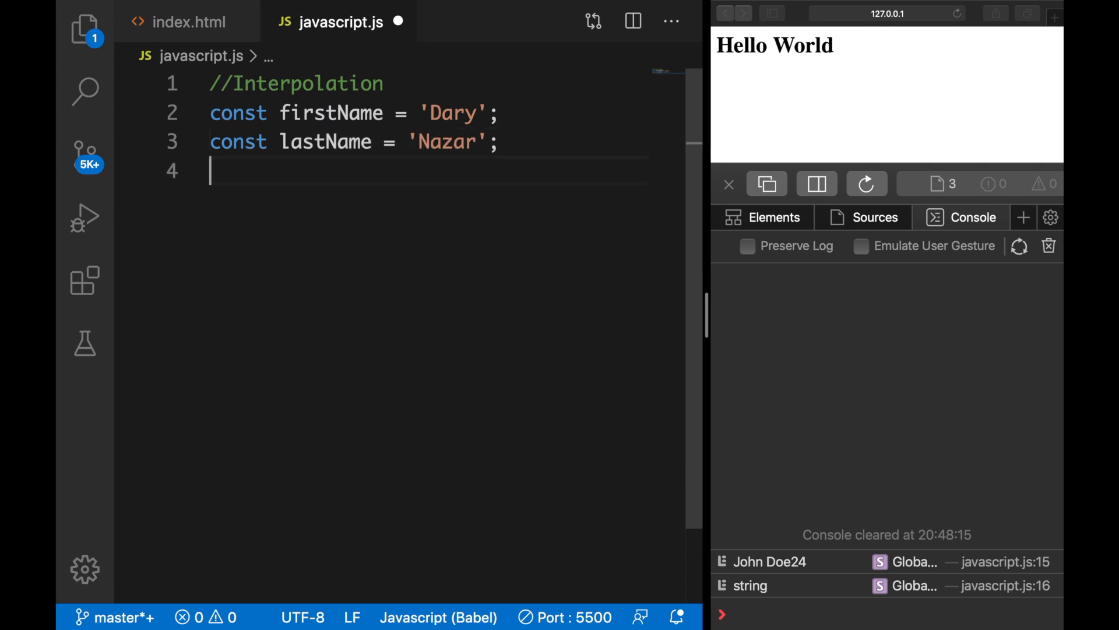
pyautogui.write('const age')
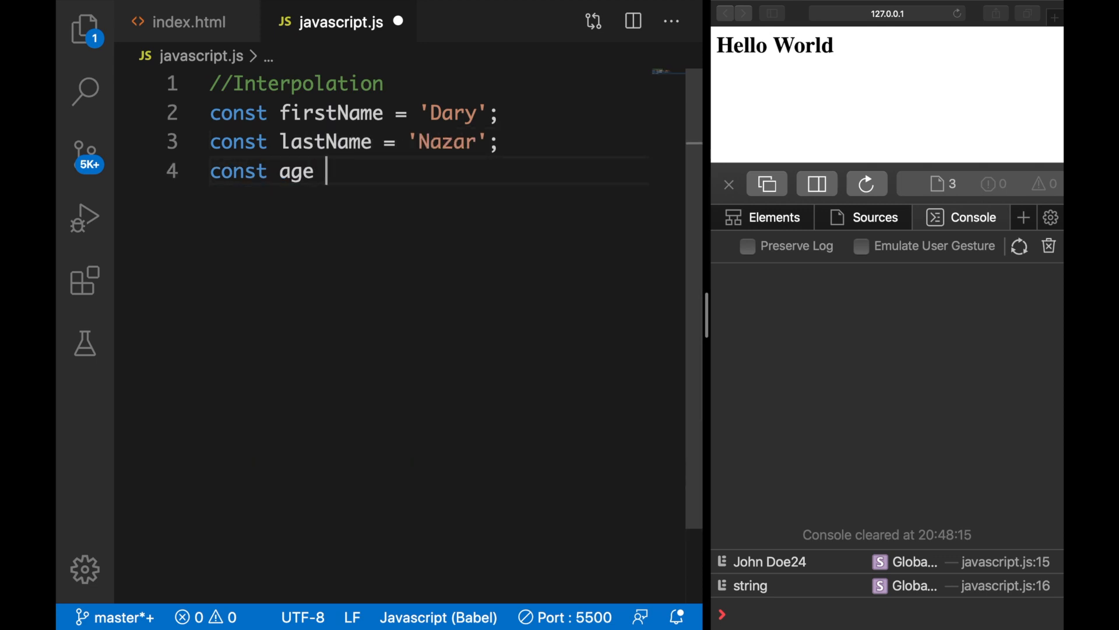
pyautogui.write('= 24;')
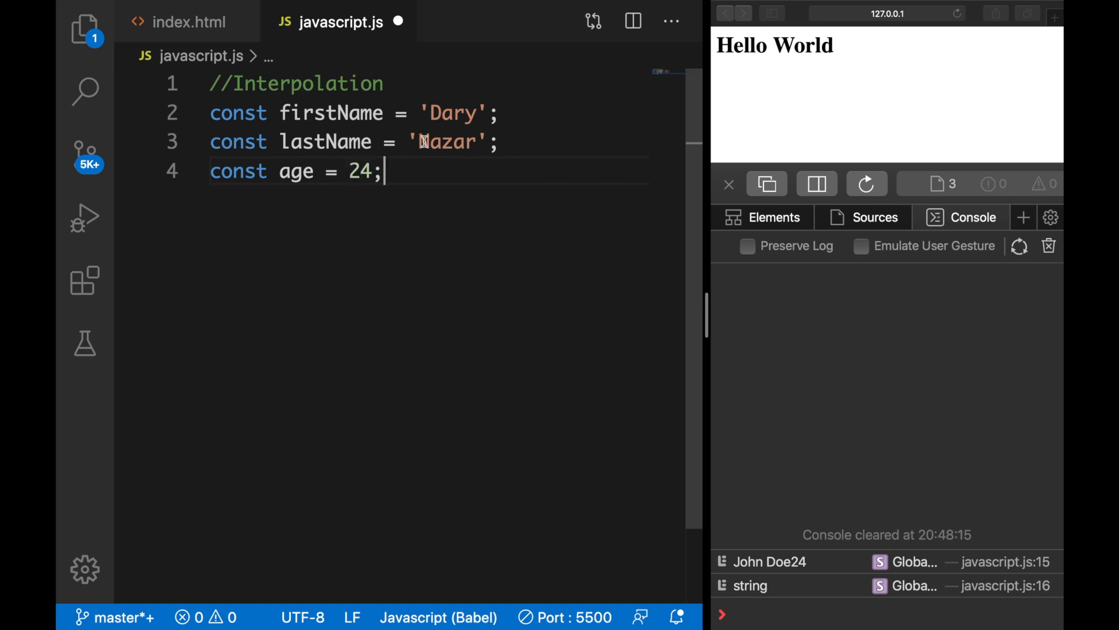
pyautogui.moveTo(456, 167)
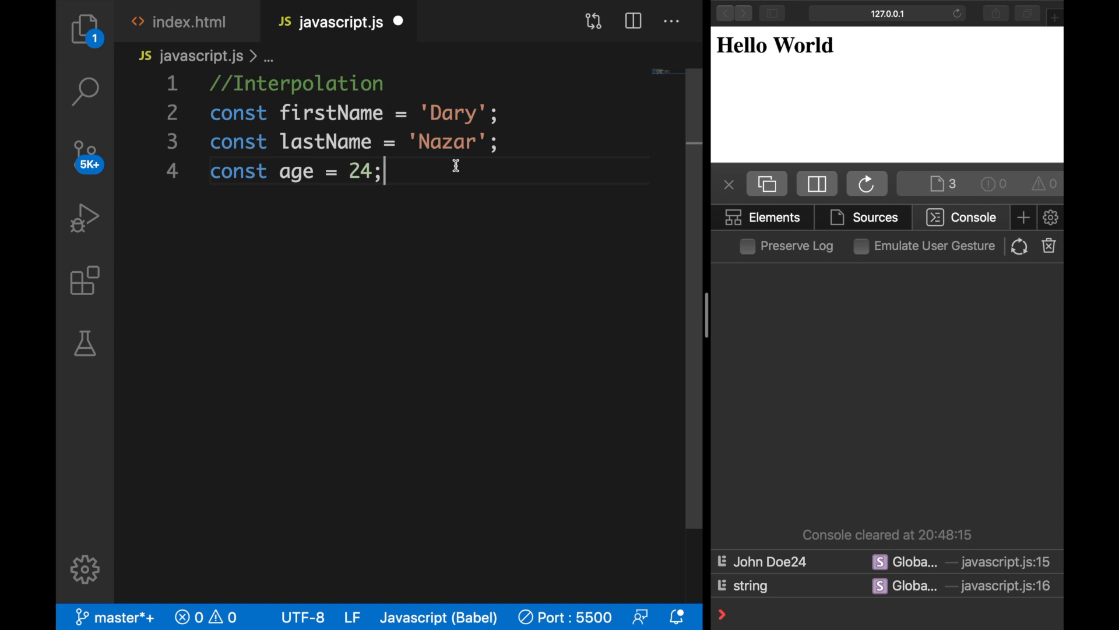
# Step: Declare let val; and add console.log(val) so the console shows undefined
pyautogui.write('let')
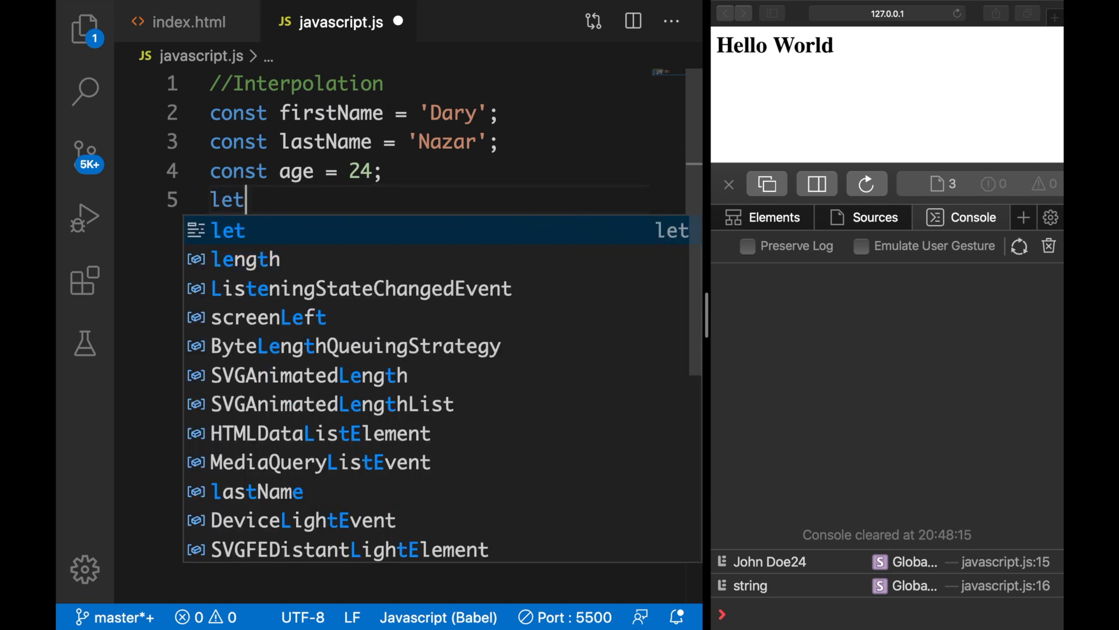
pyautogui.write('val;')
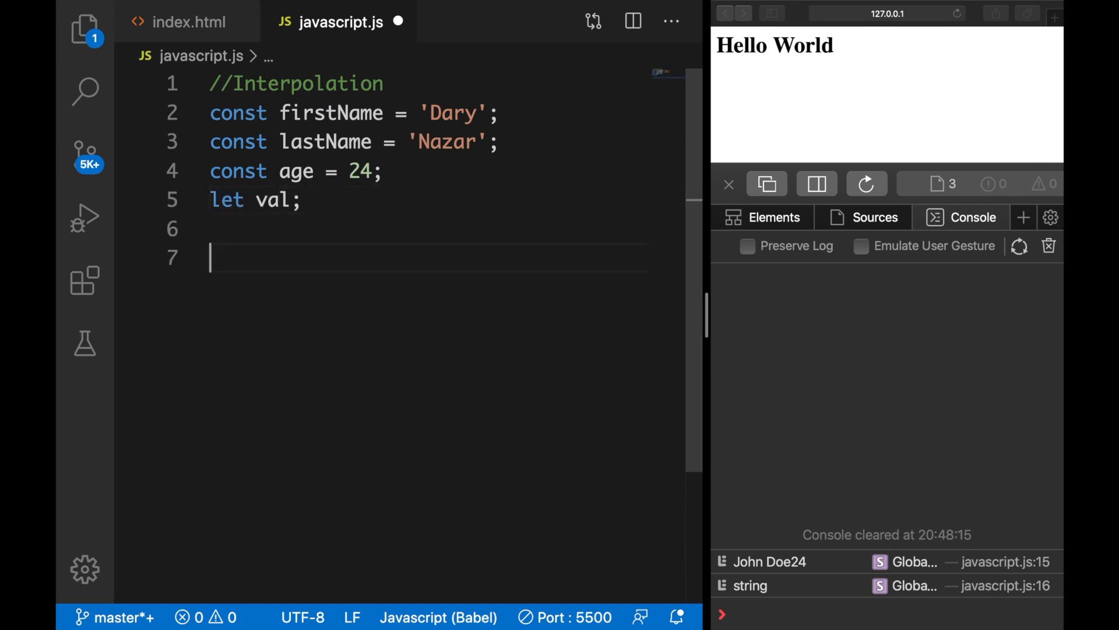
pyautogui.write('console.log();')
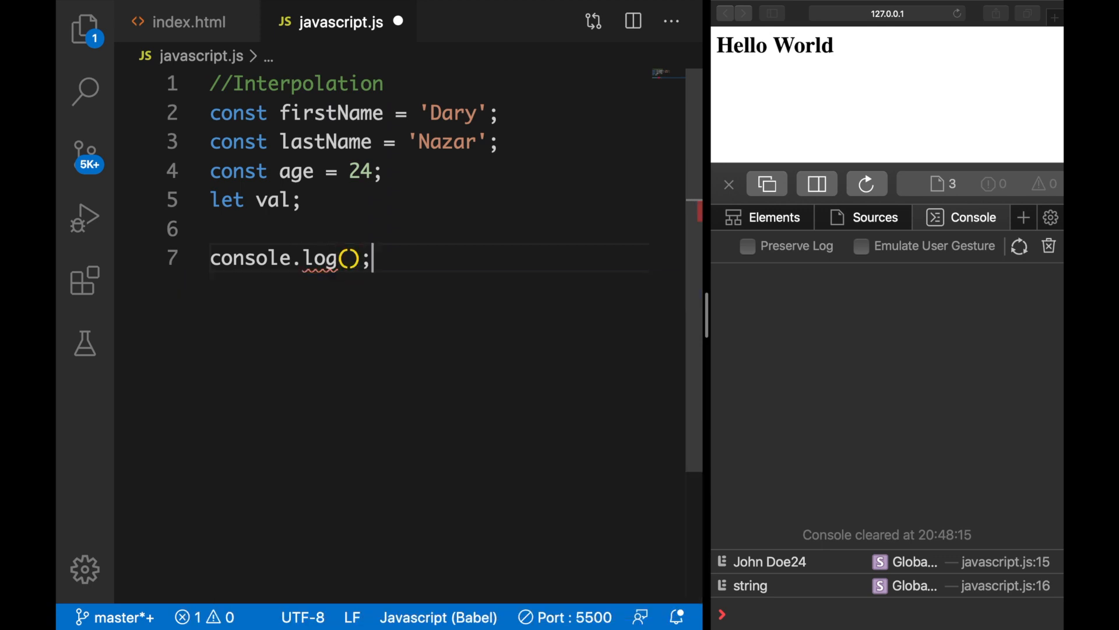
pyautogui.write('val')
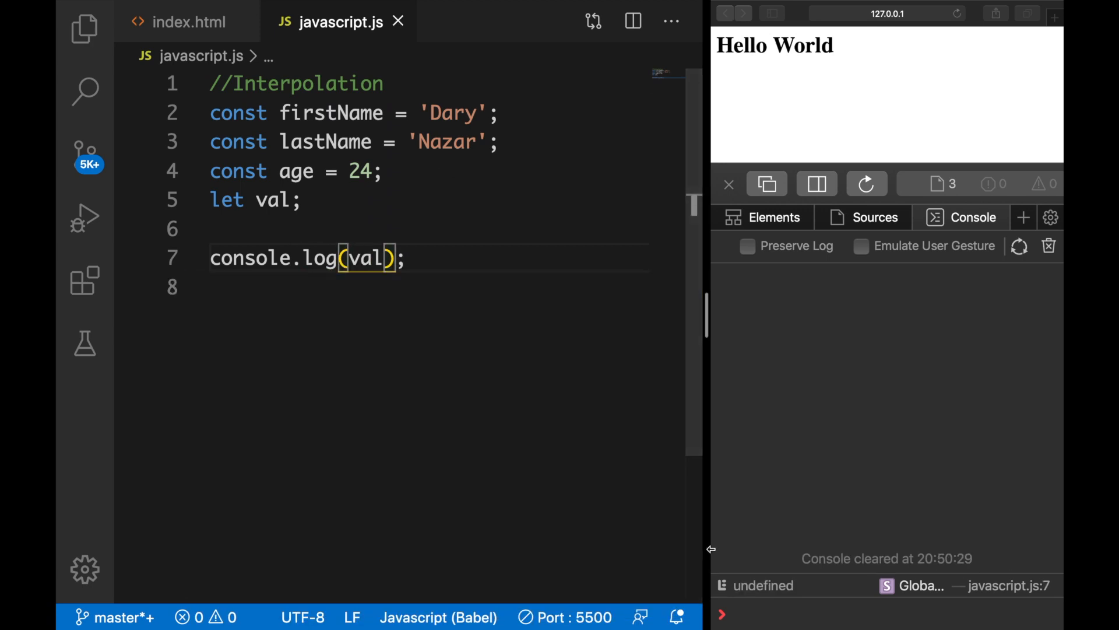
# Step: Insert two blank lines between the val declaration and console.log(val)
pyautogui.press('Enter')
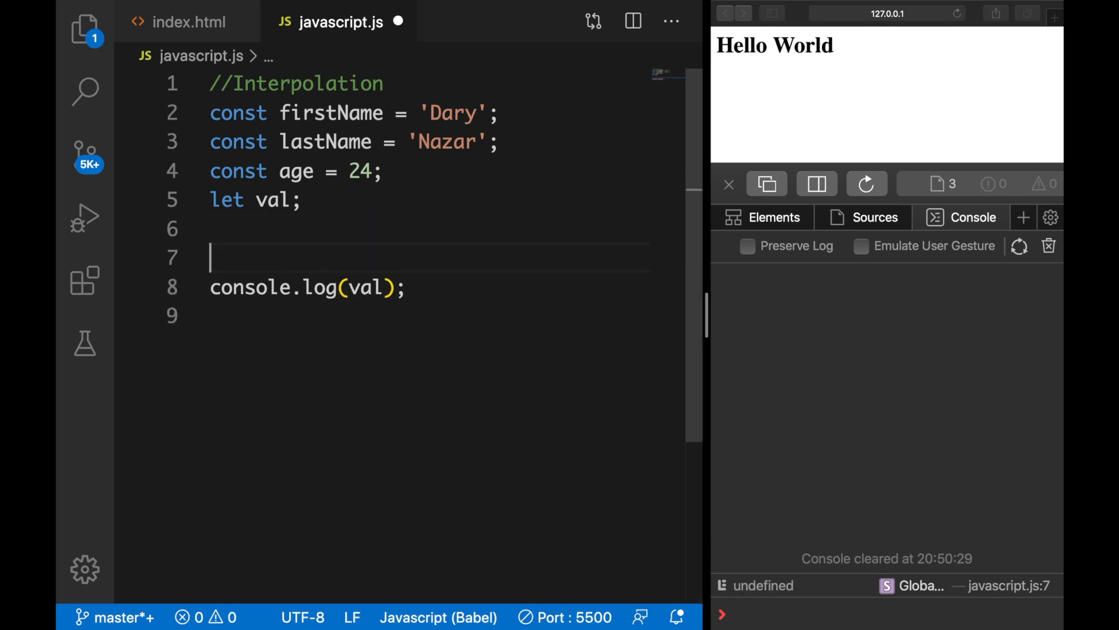
pyautogui.press('Enter')
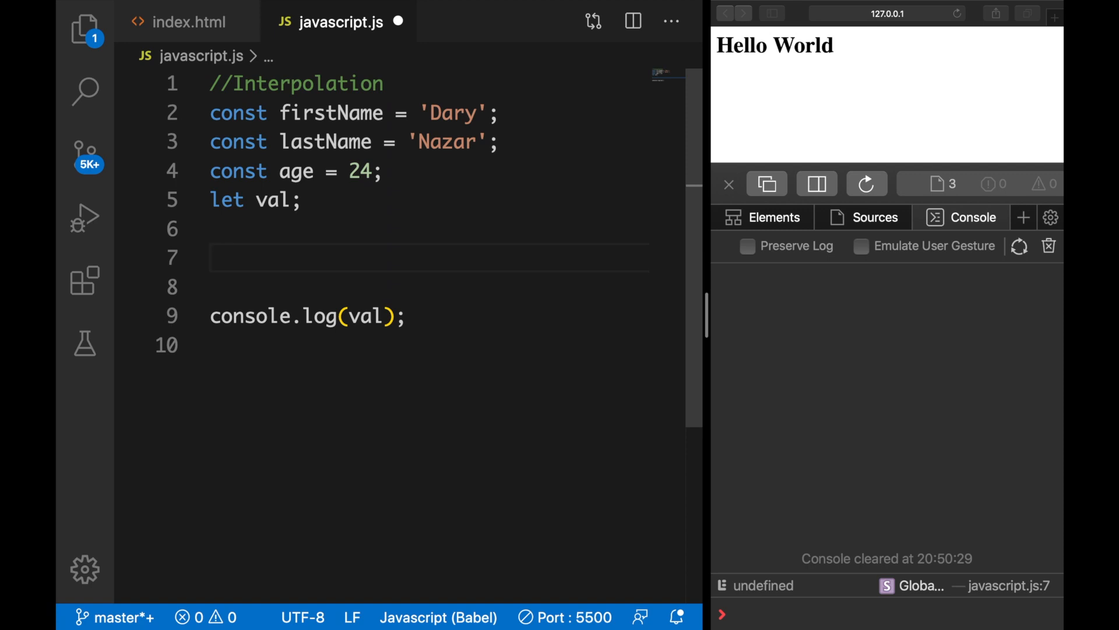
# Step: Begin val = 'My name is ' + firstName + ' ' concatenation
pyautogui.write('val =')
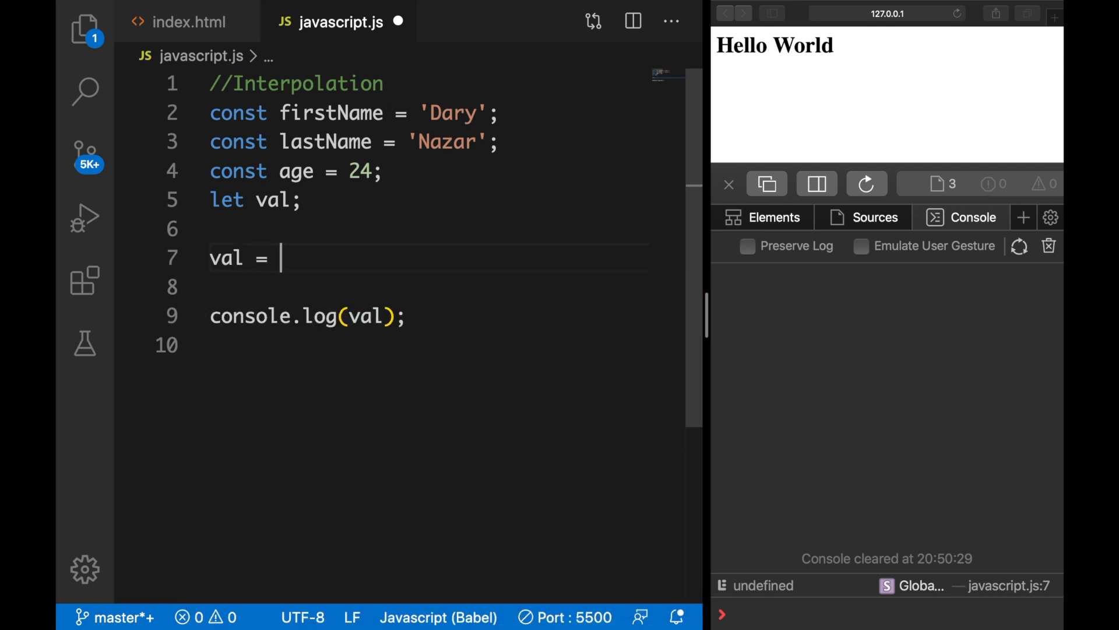
pyautogui.write("'My name'")
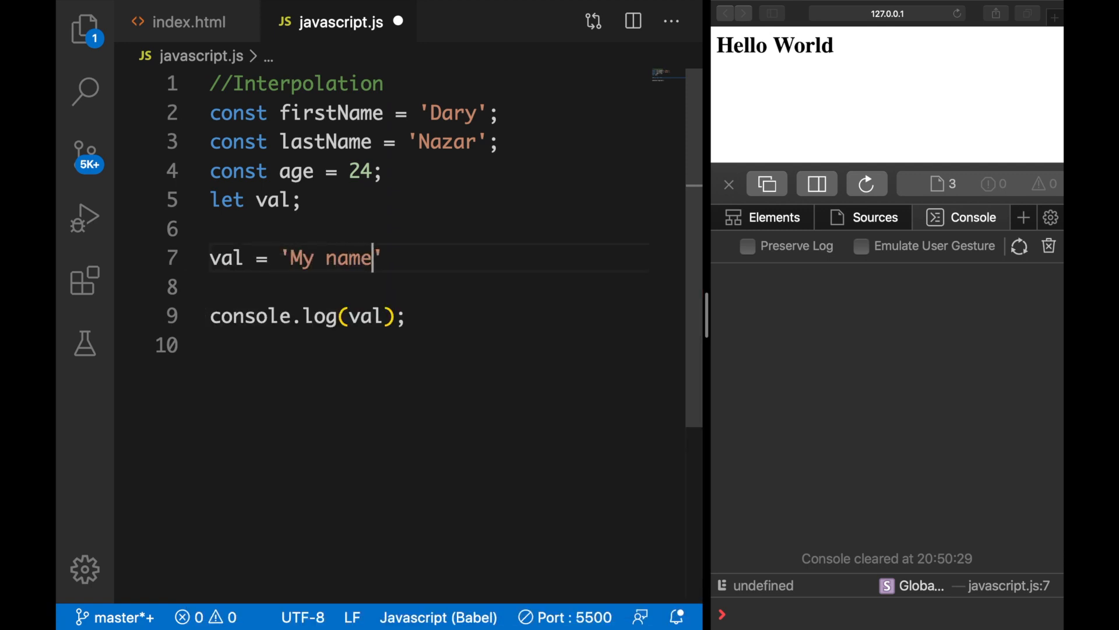
pyautogui.write("is ' +")
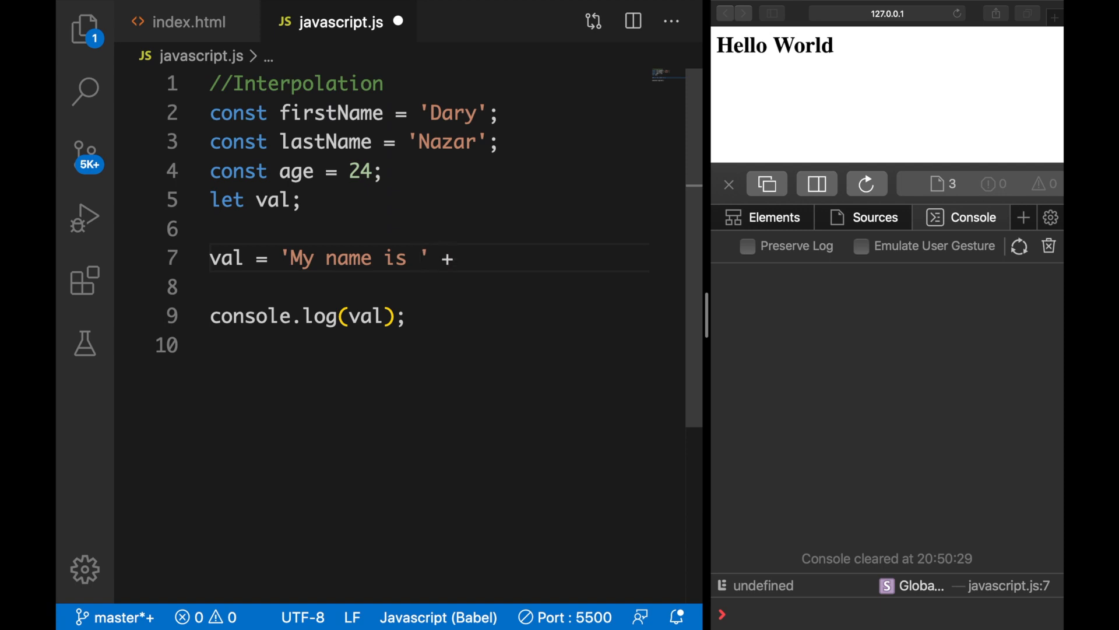
pyautogui.write('firstName')
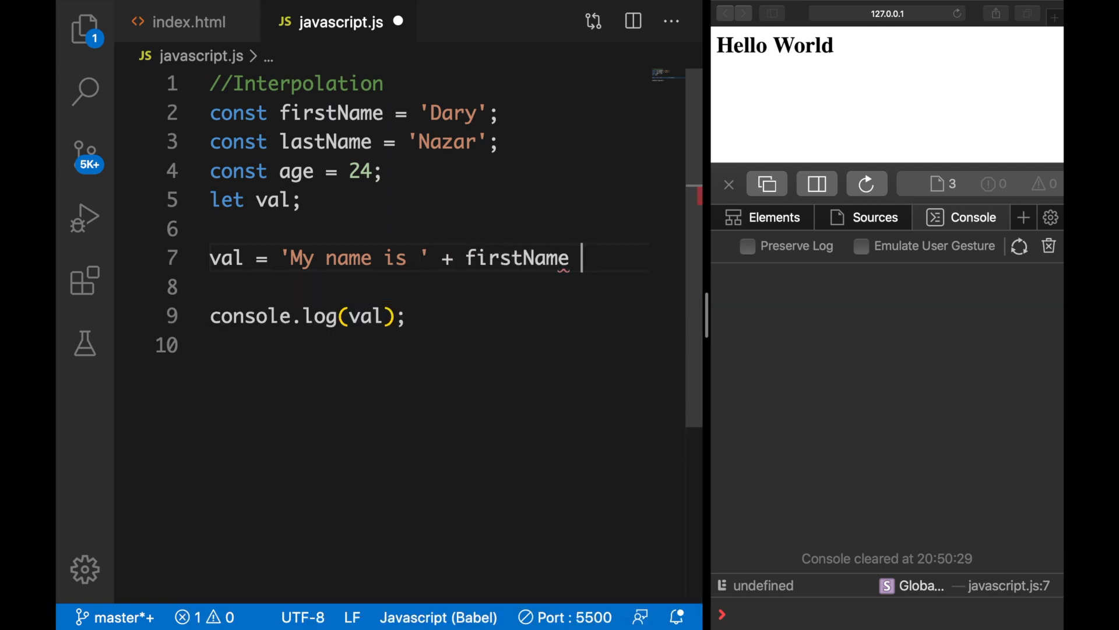
pyautogui.write("+ ' ' + lastName + ' '")
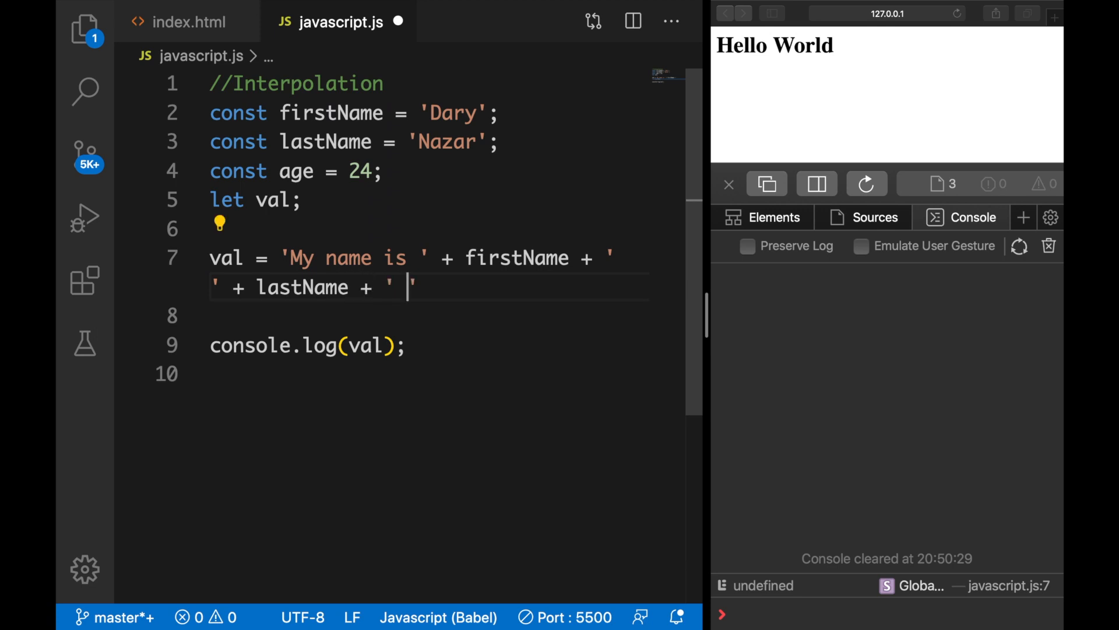
pyautogui.moveTo(685, 295)
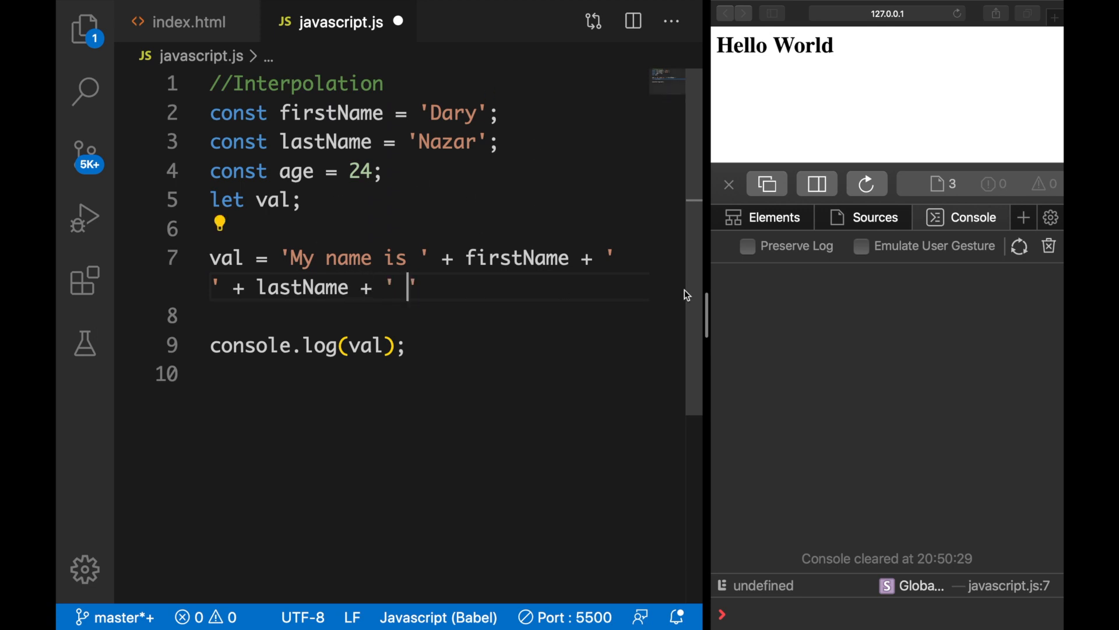
# Step: Finish the concatenation with 'and my age is ' + age; so the console prints the full sentence
pyautogui.write('and my age')
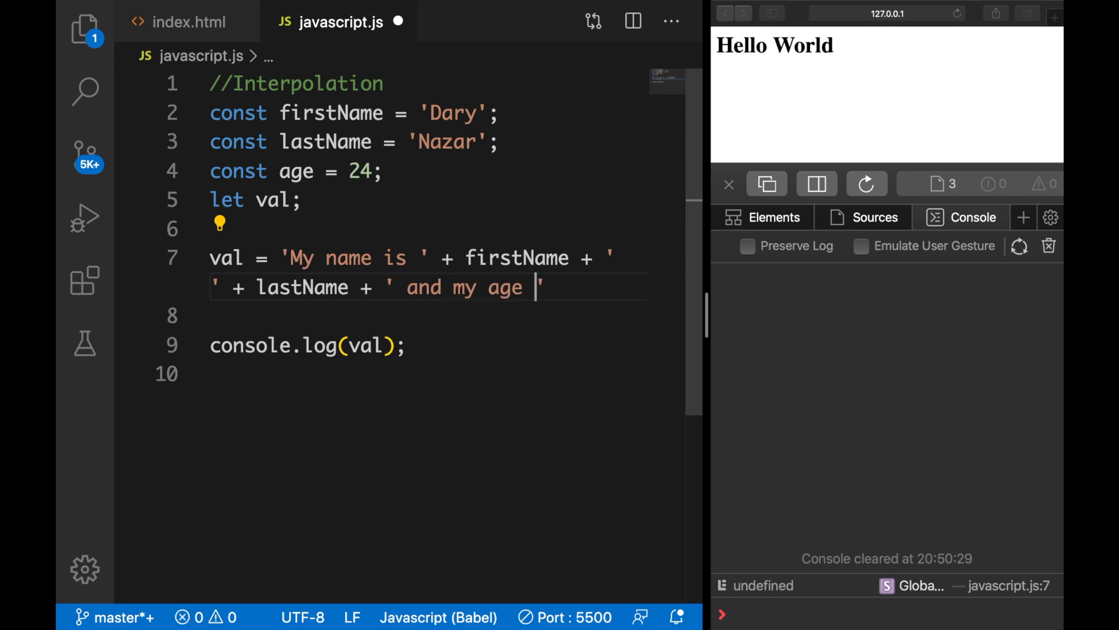
pyautogui.write("is ' +")
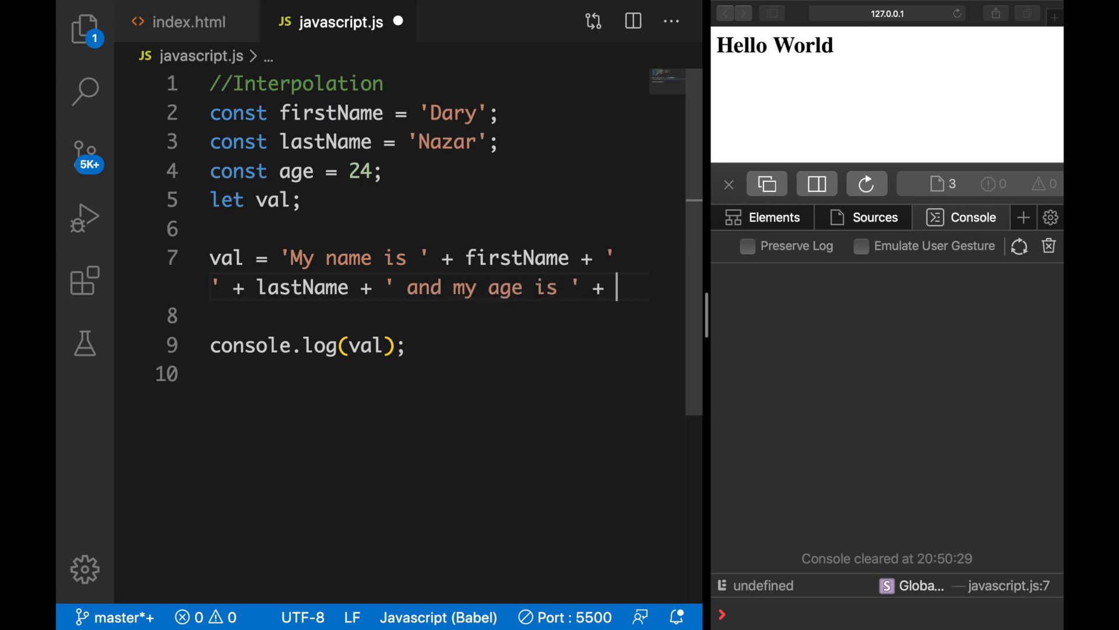
pyautogui.write('age;')
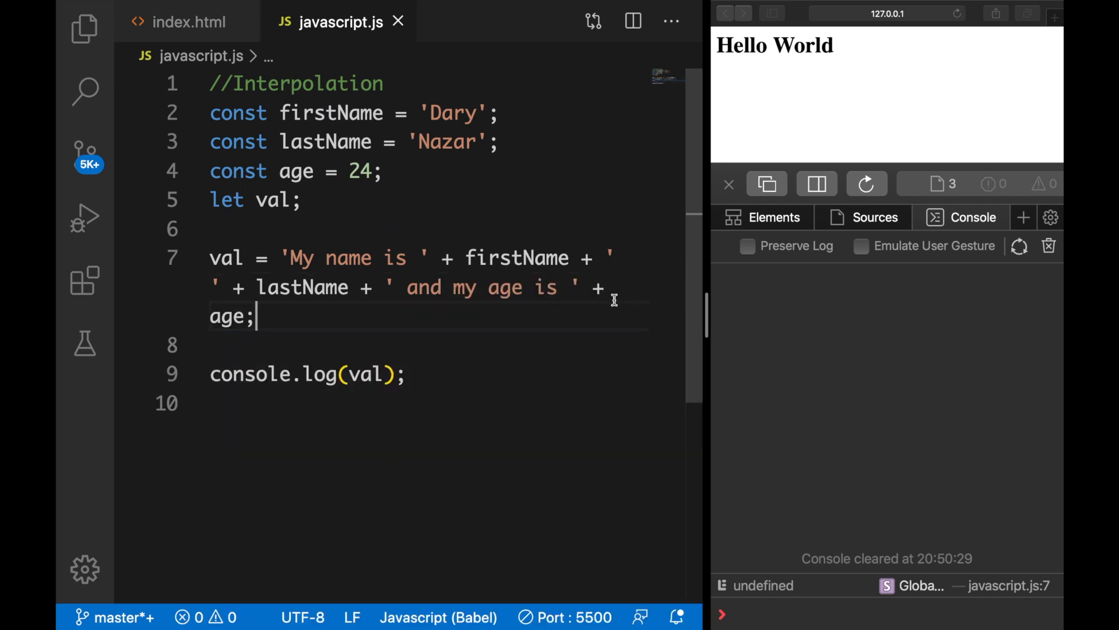
pyautogui.click(867, 183)
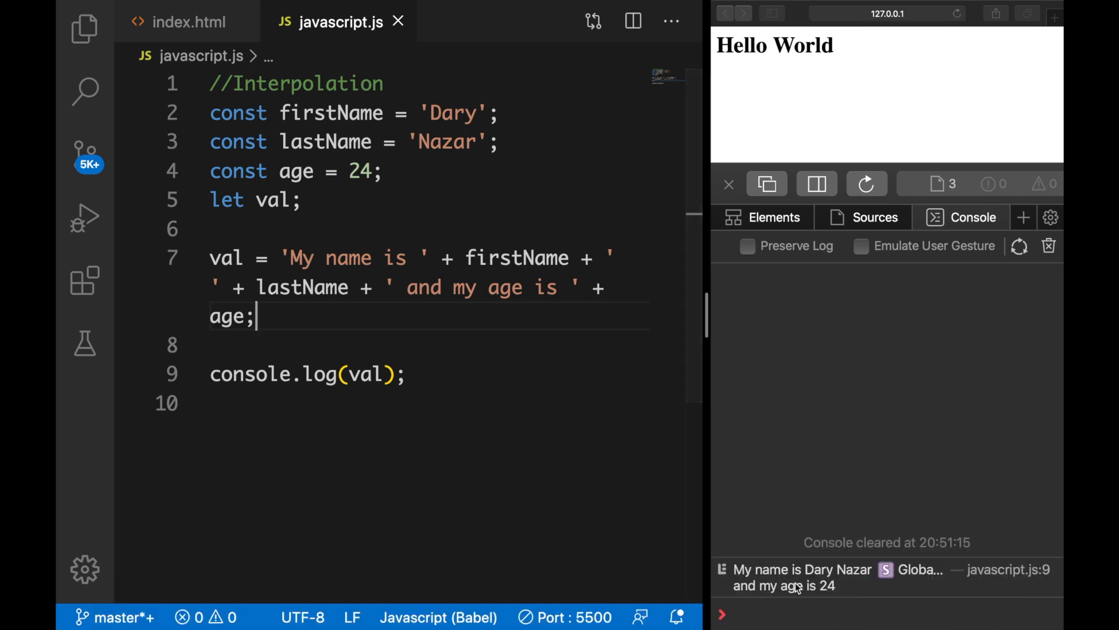
pyautogui.moveTo(896, 545)
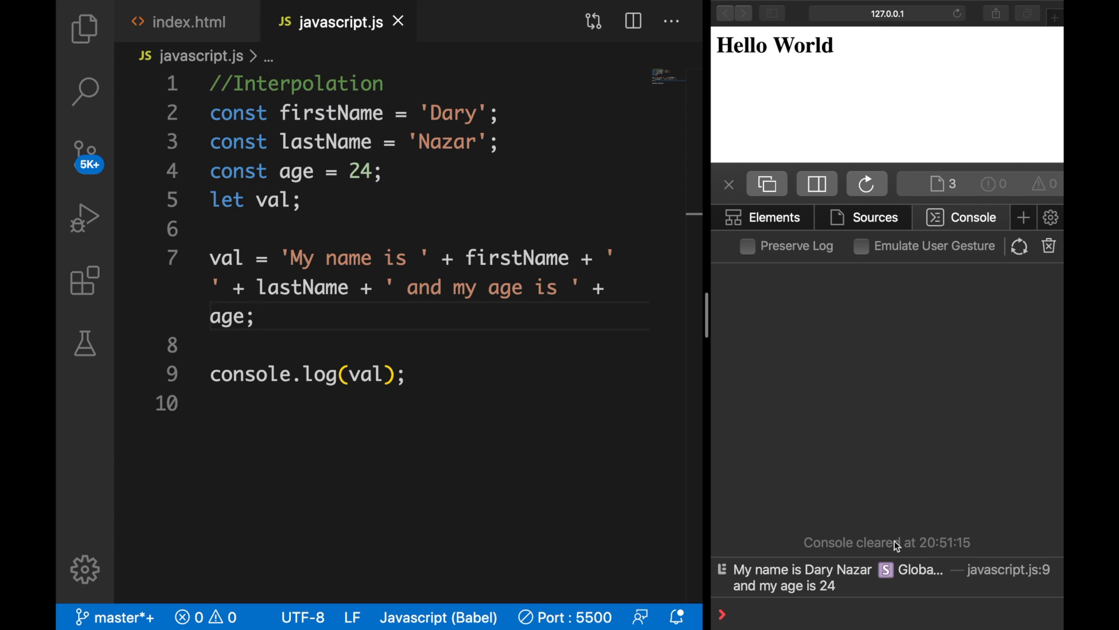
pyautogui.moveTo(504, 350)
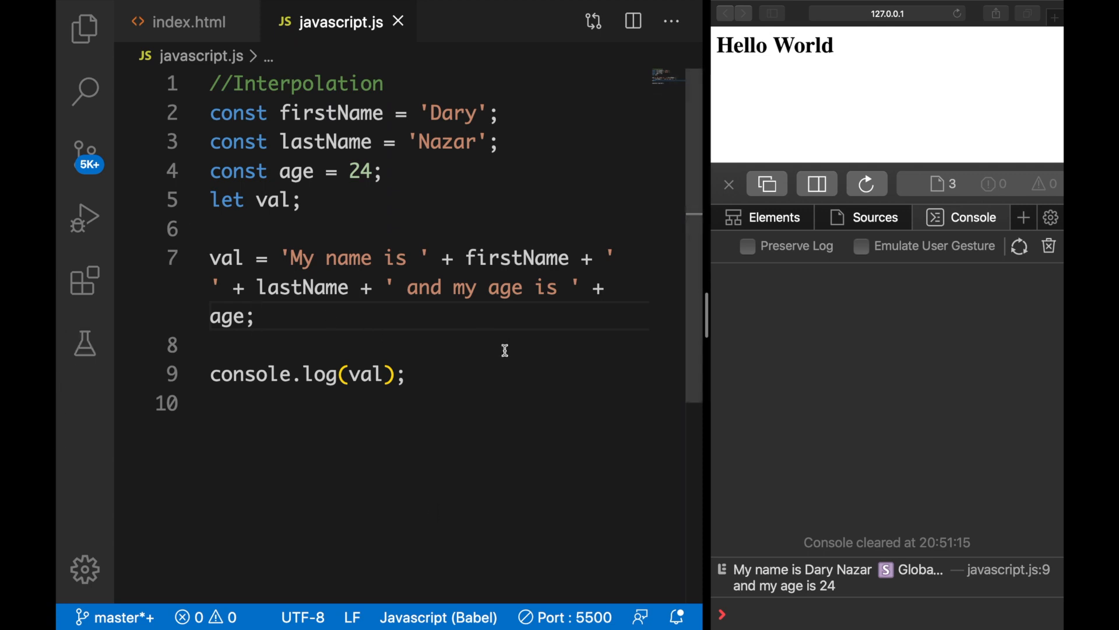
pyautogui.click(257, 316)
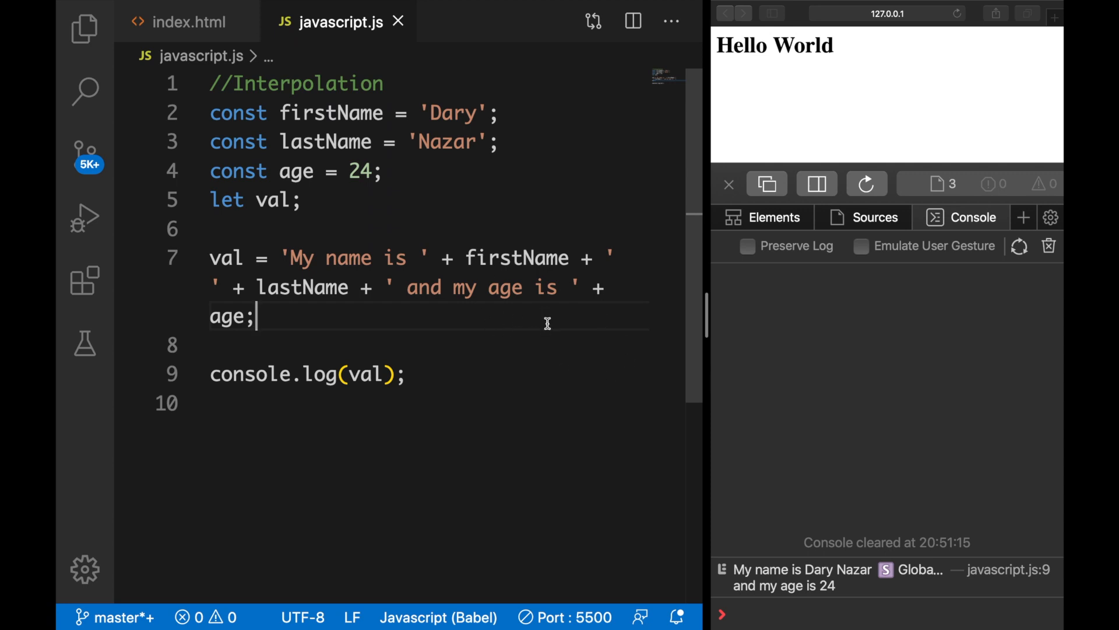
# Step: Start val = `My name is ${firstName} on a new line, replacing a stray quote with backticks
pyautogui.press('enter')
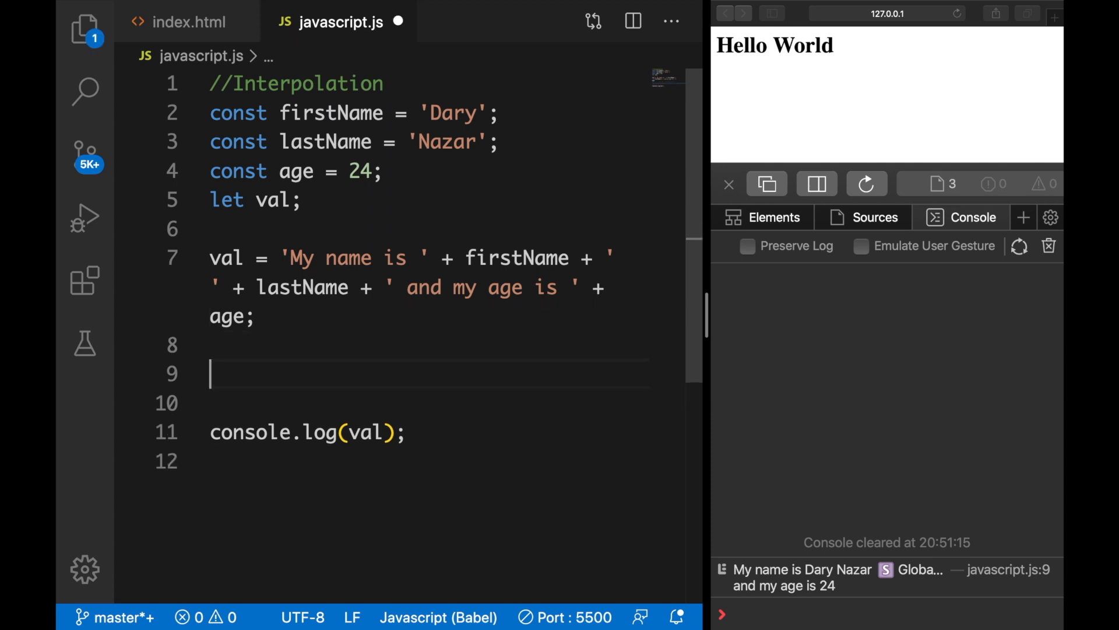
pyautogui.scroll(-3)
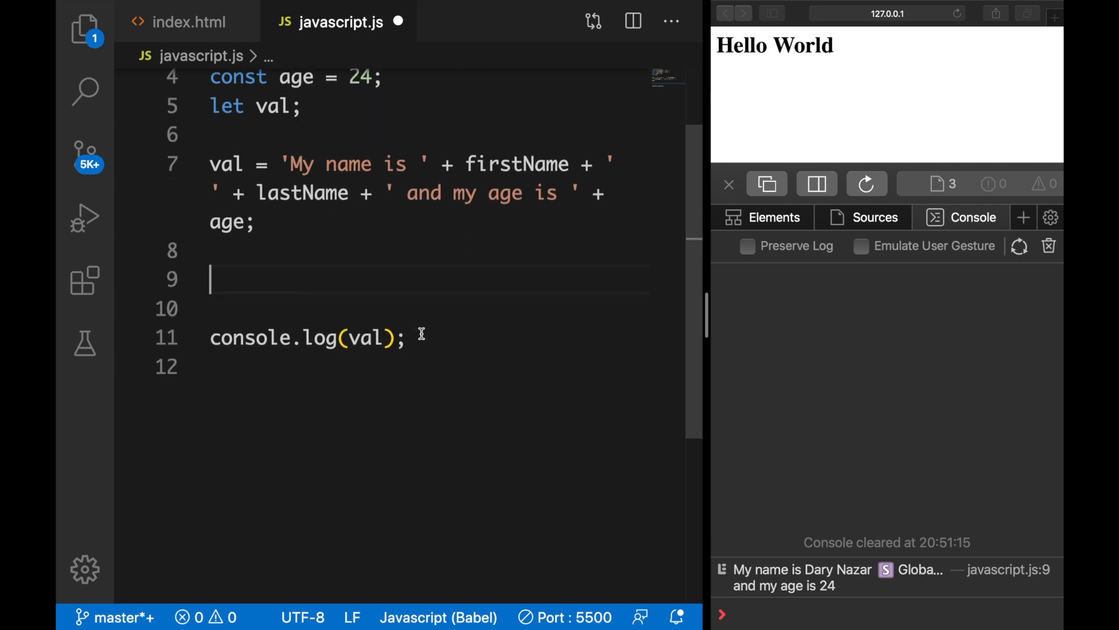
pyautogui.write('val =')
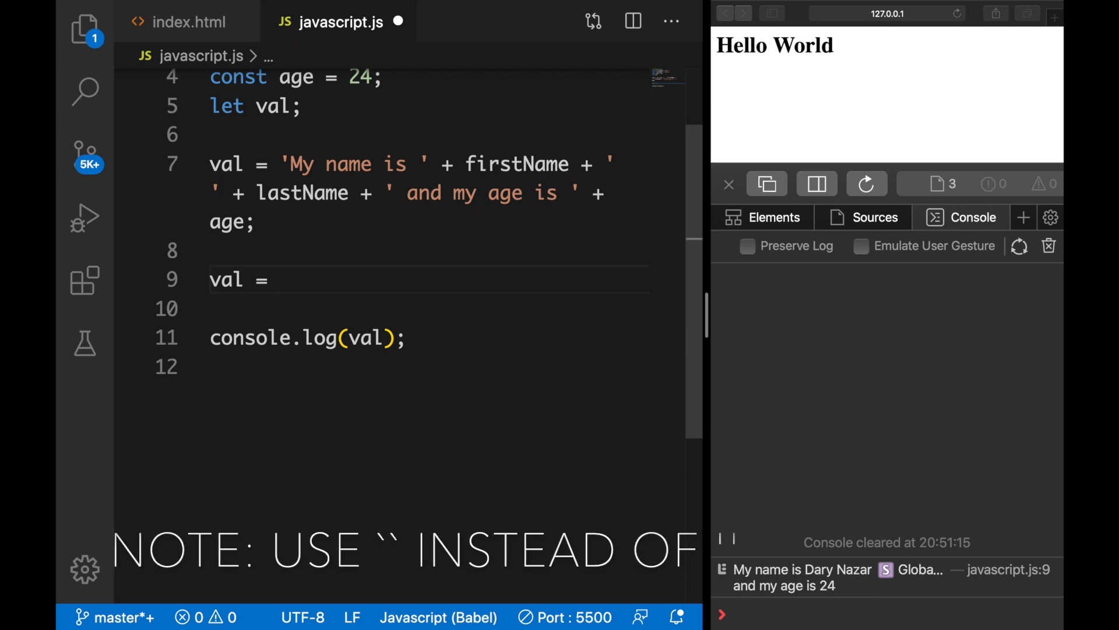
pyautogui.write("'")
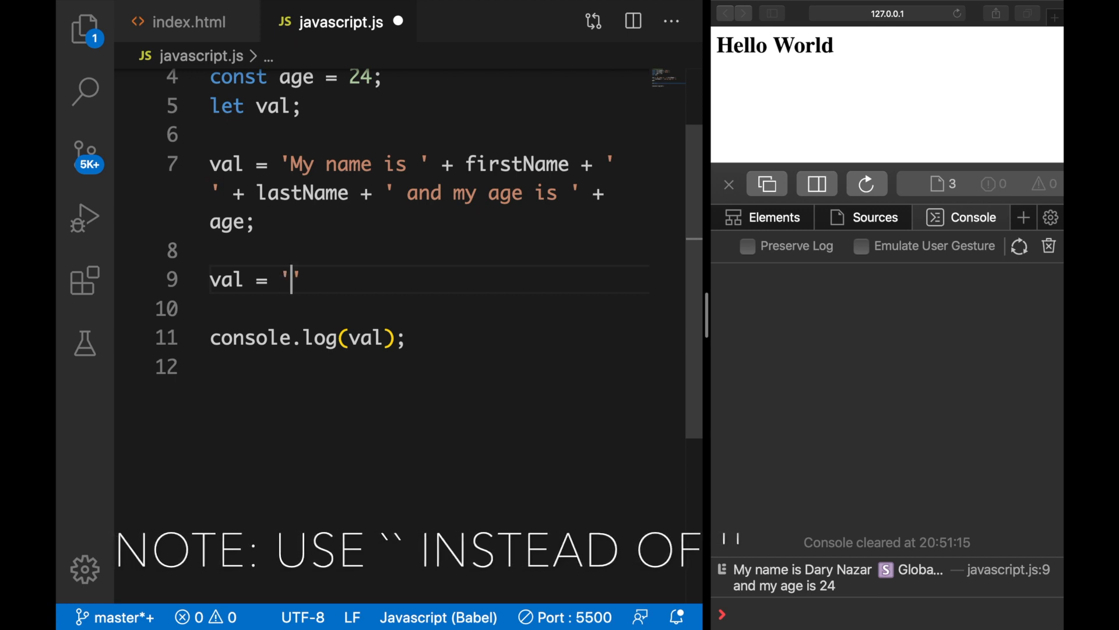
pyautogui.press('Backspace')
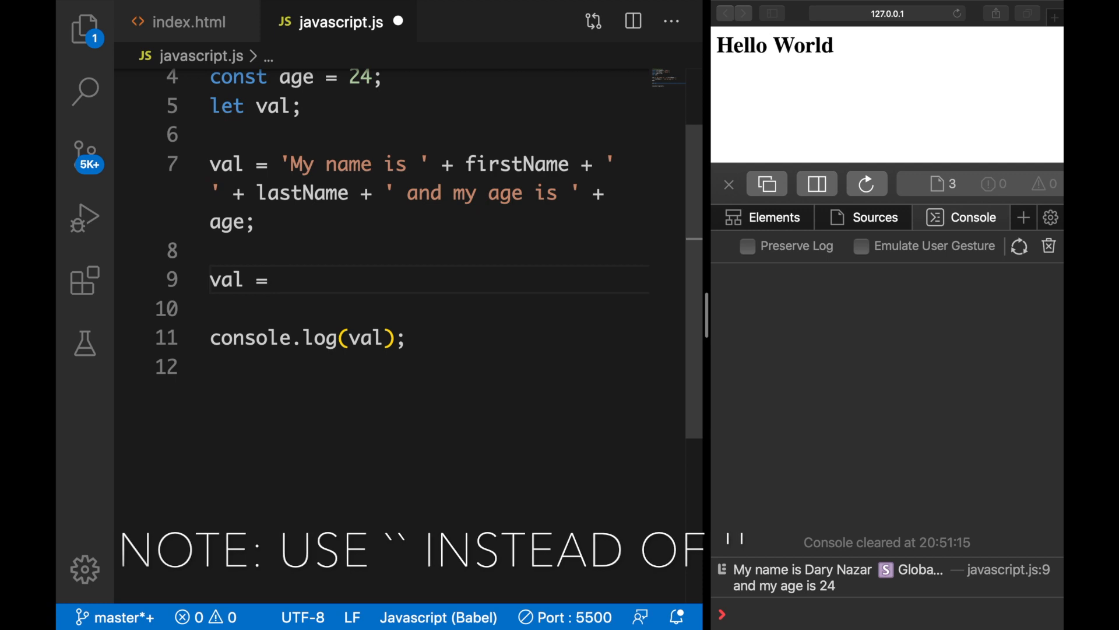
pyautogui.write('`')
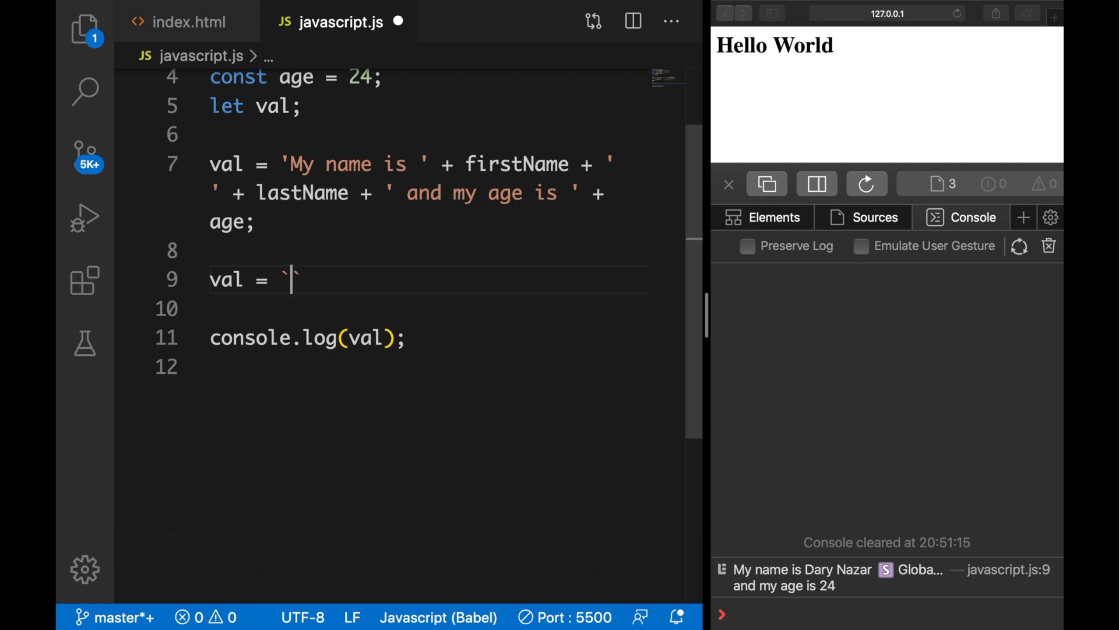
pyautogui.write('`')
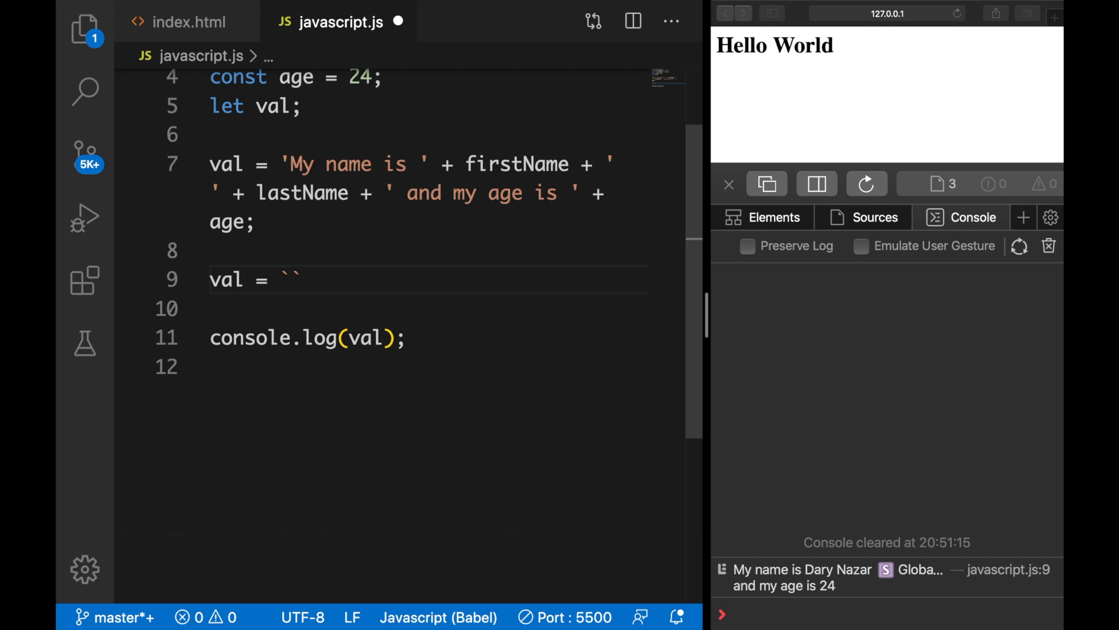
pyautogui.write('MY')
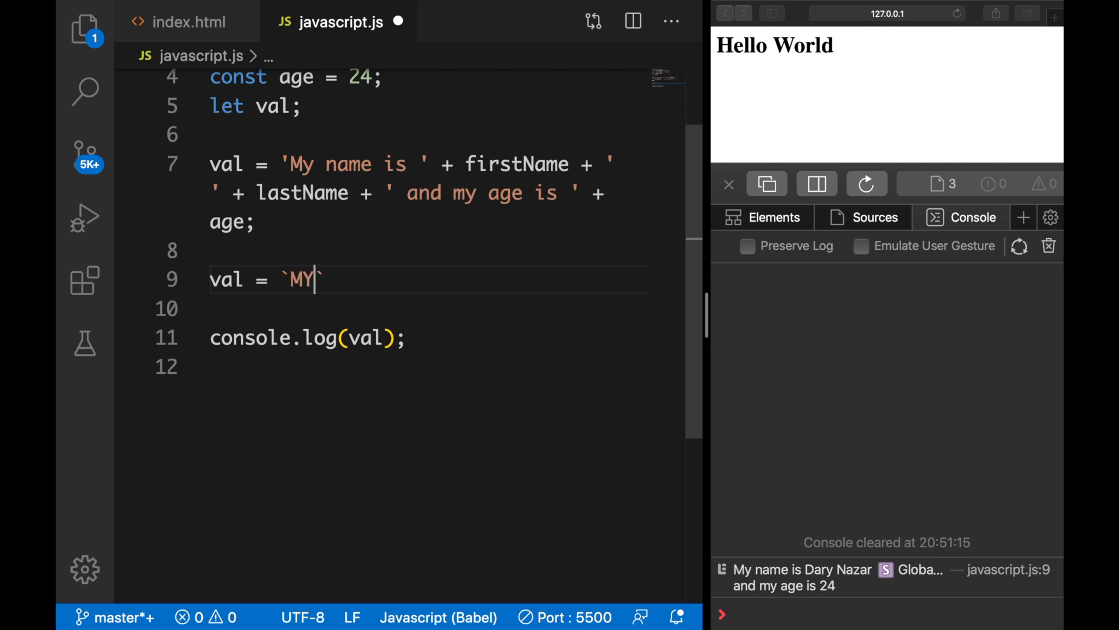
pyautogui.write('name is')
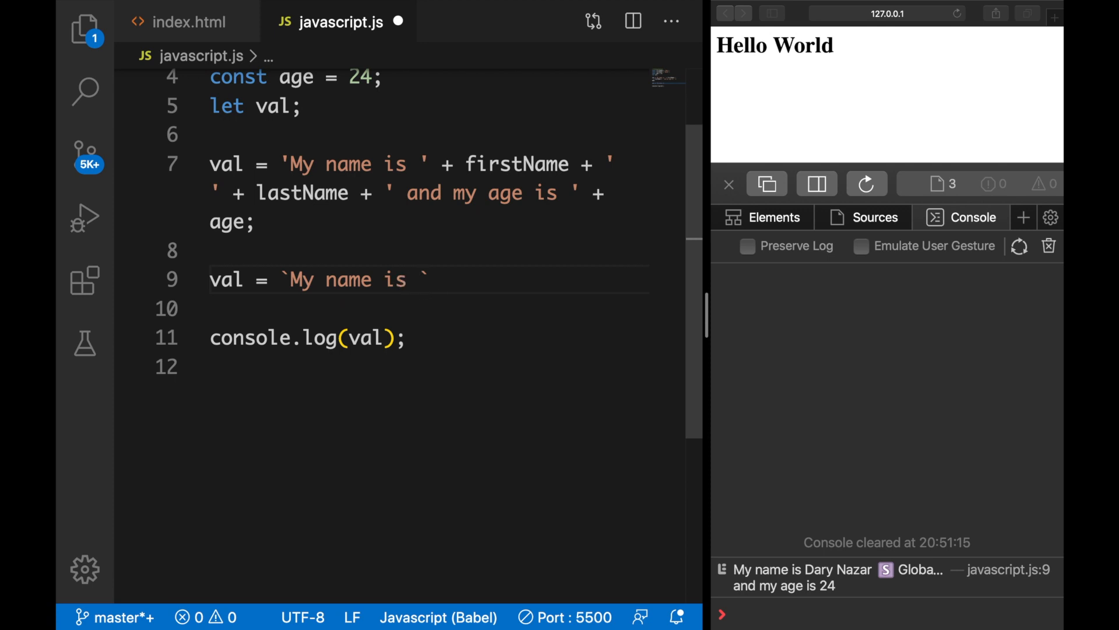
pyautogui.write('$')
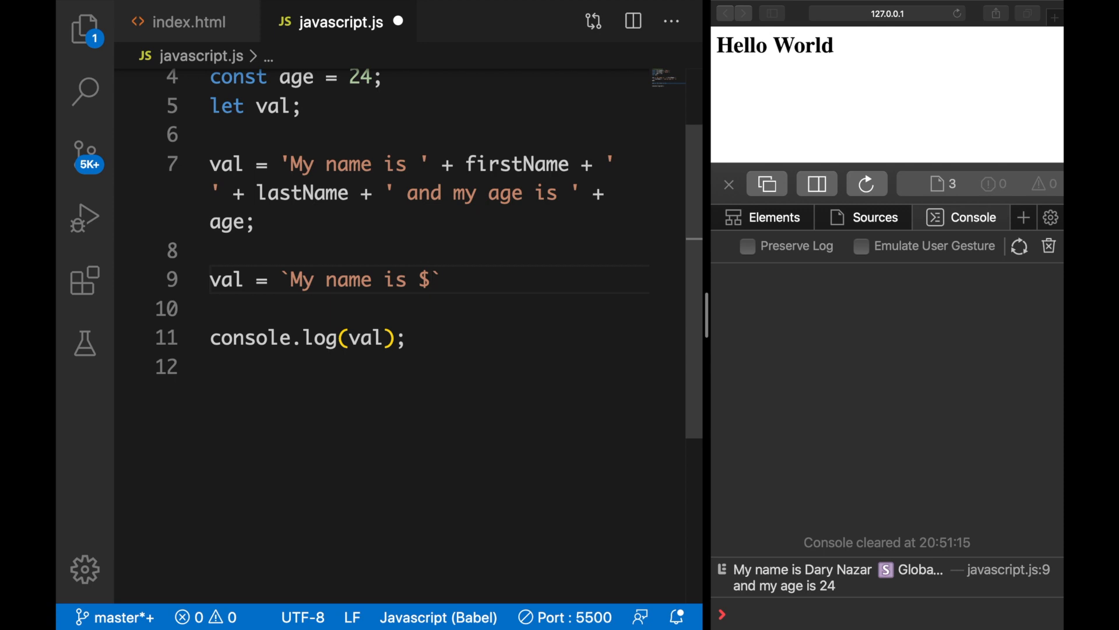
pyautogui.write('{')
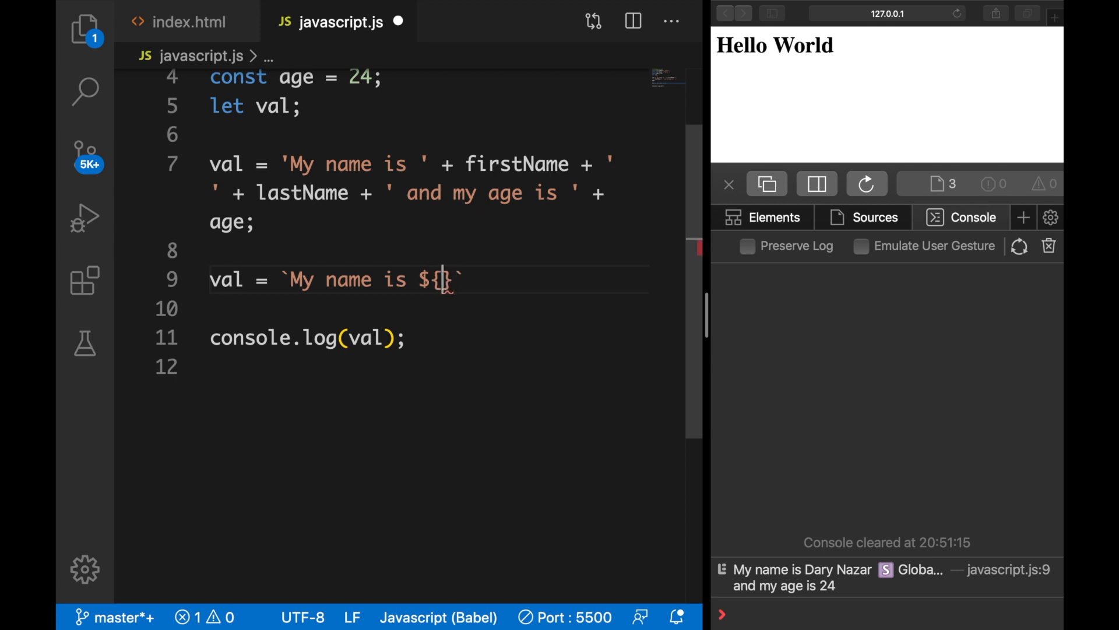
pyautogui.moveTo(407, 199)
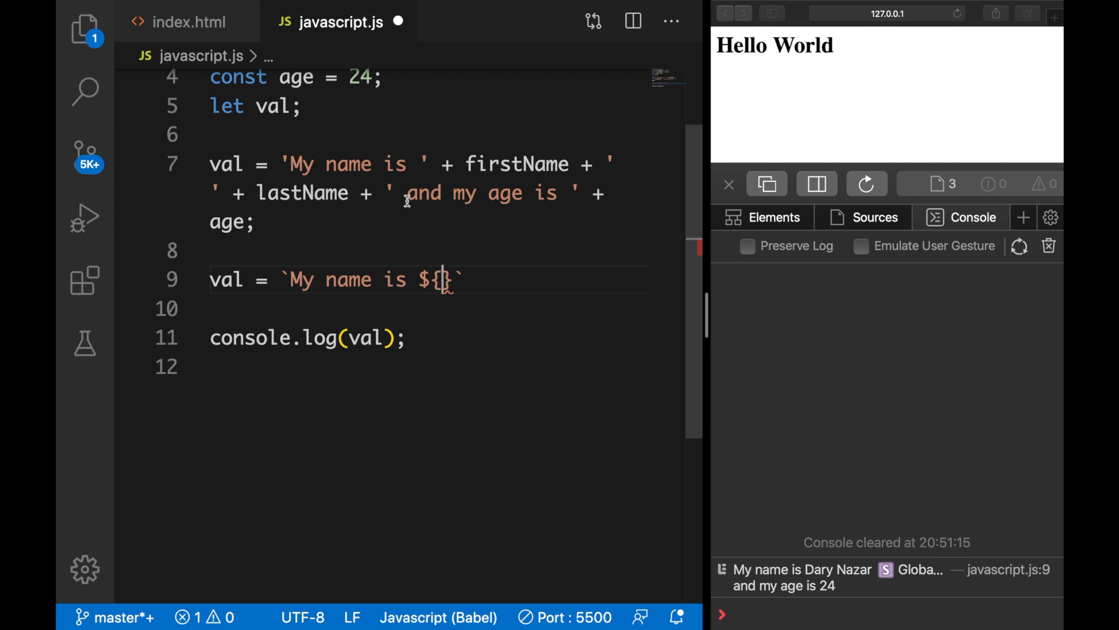
pyautogui.write('firstName')
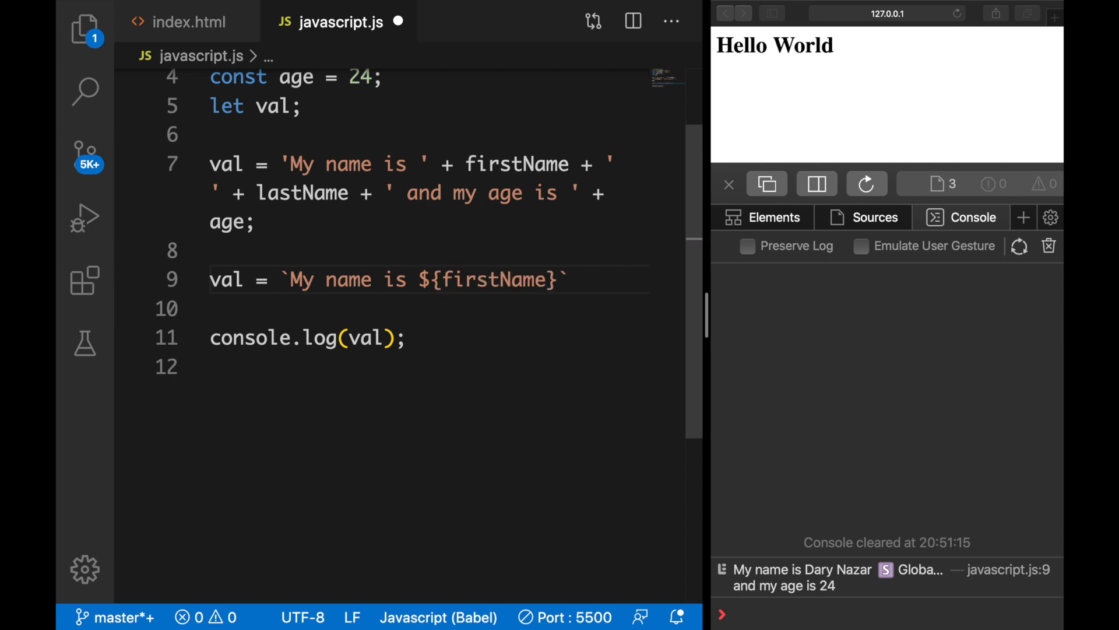
# Step: Complete the template literal with ${lastName} and my age is ${age}`; to reassign val
pyautogui.write('$')
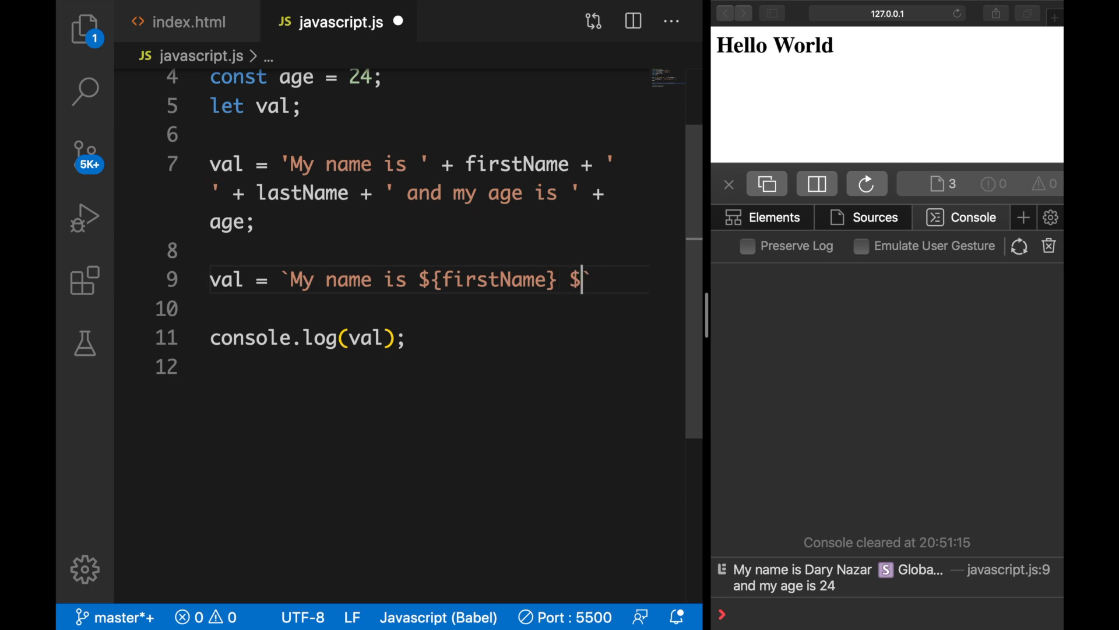
pyautogui.write('{')
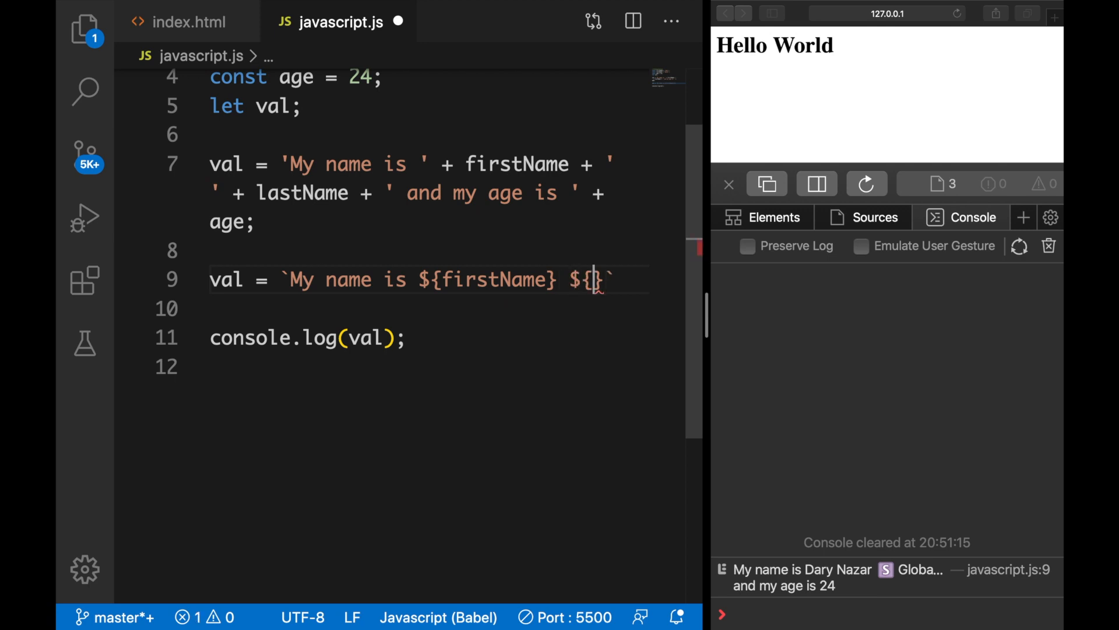
pyautogui.write('lastName')
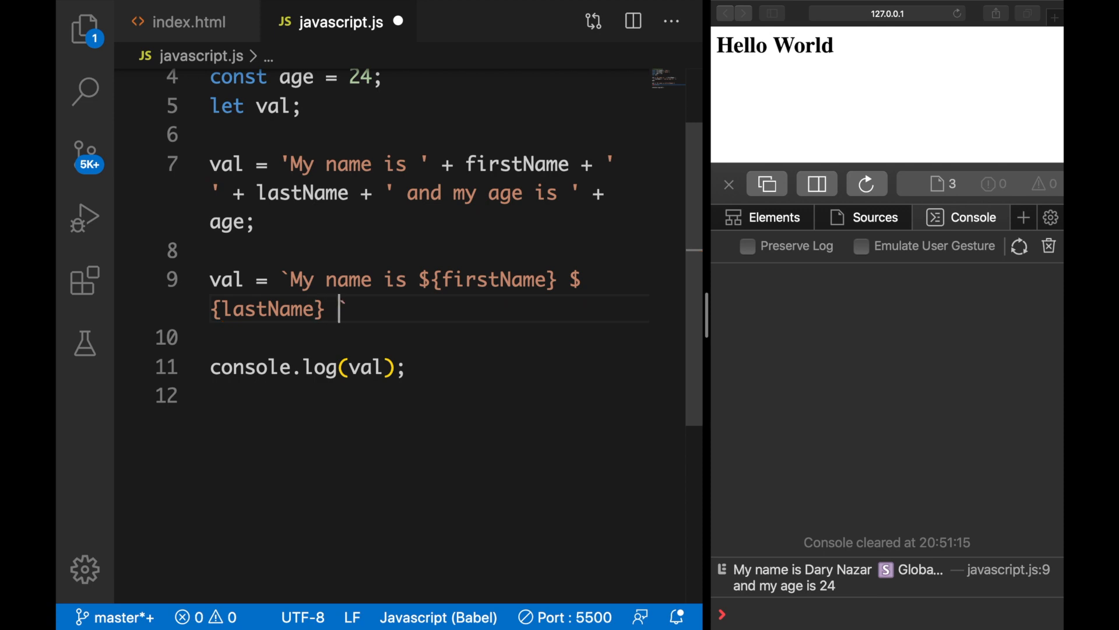
pyautogui.write('and my age is')
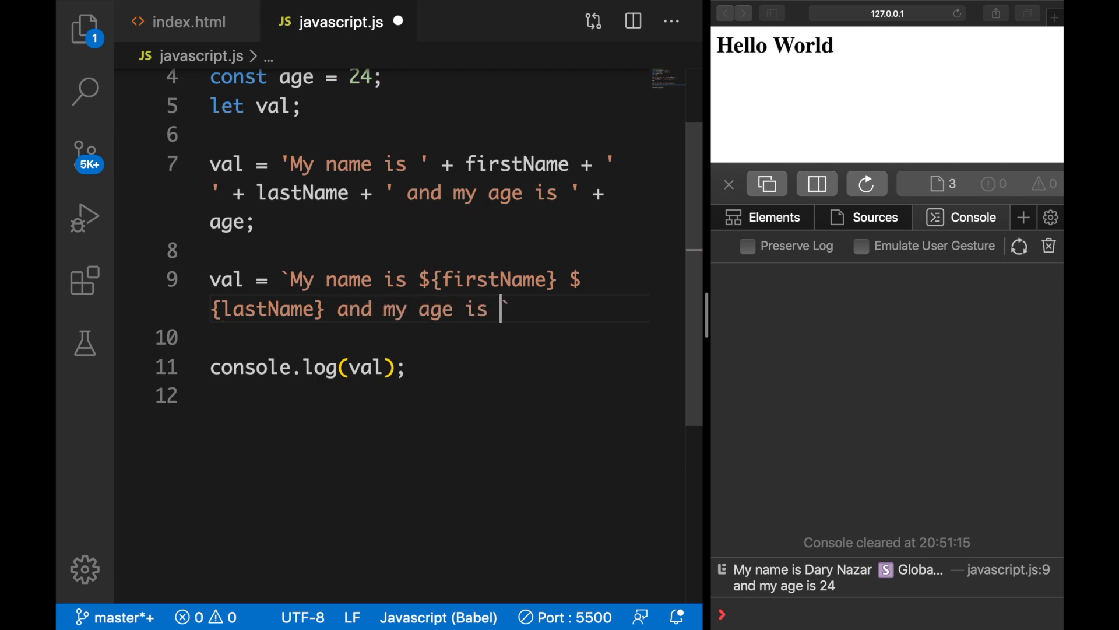
pyautogui.write('${}')
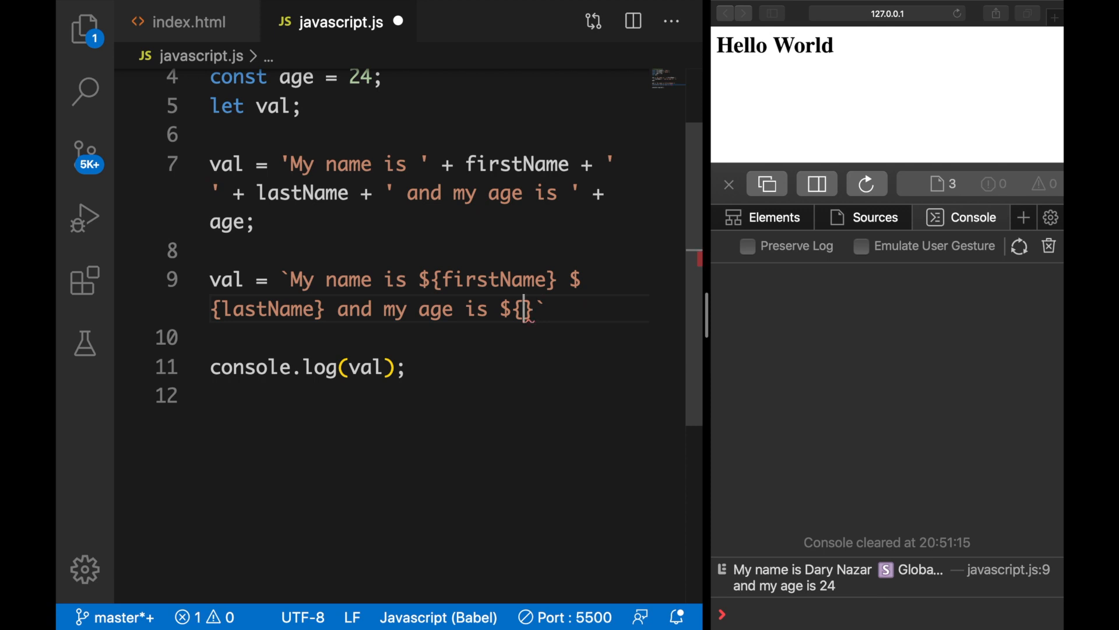
pyautogui.write('age};')
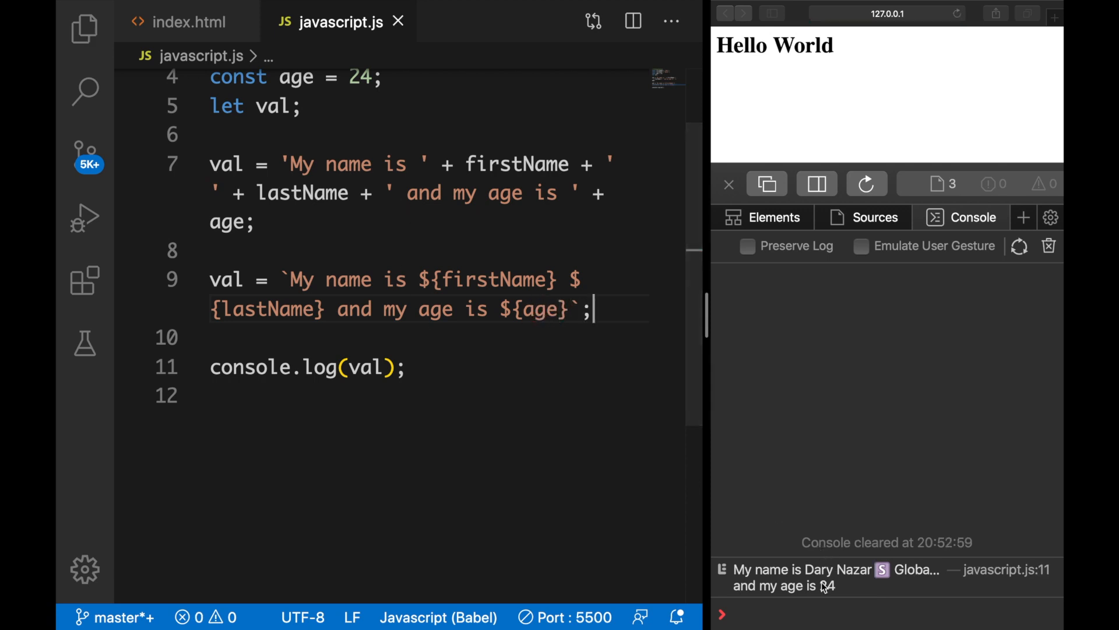
pyautogui.moveTo(698, 510)
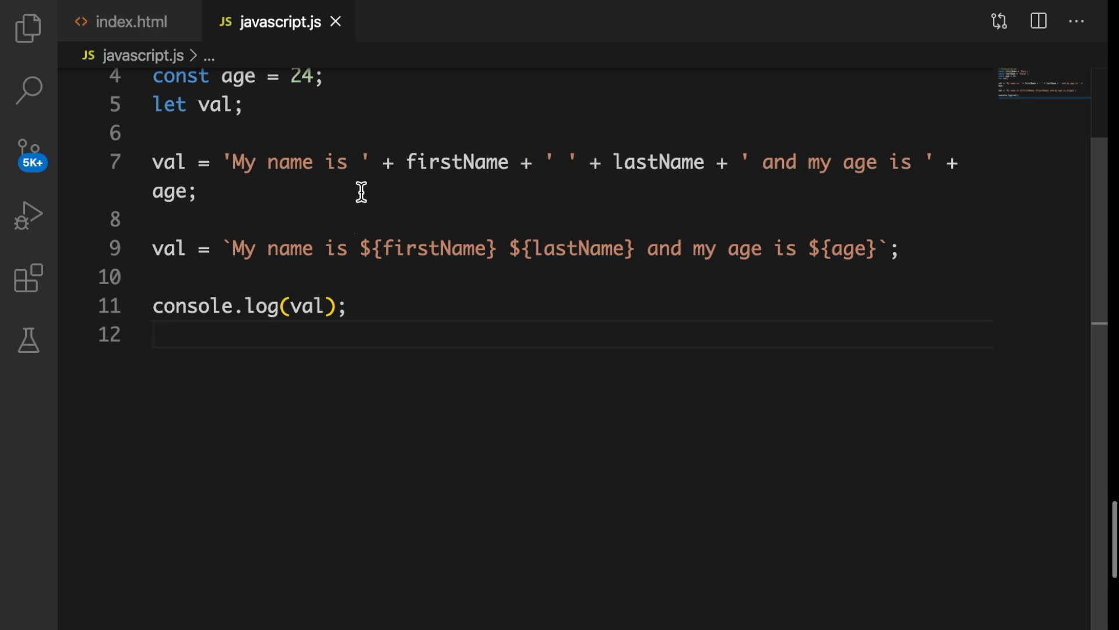
pyautogui.moveTo(907, 314)
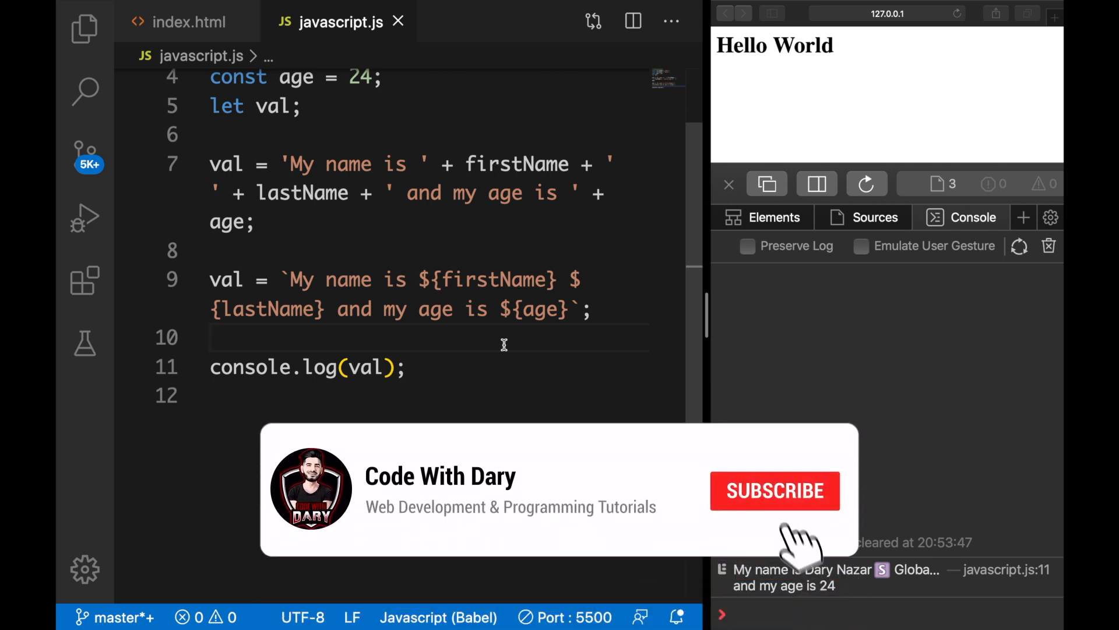
pyautogui.click(776, 491)
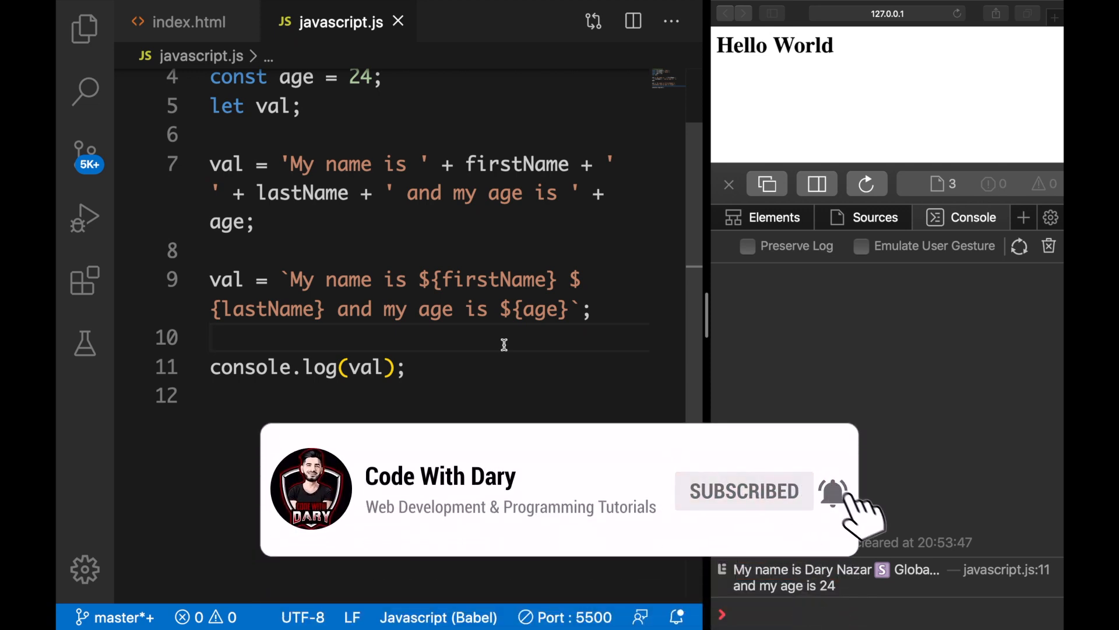